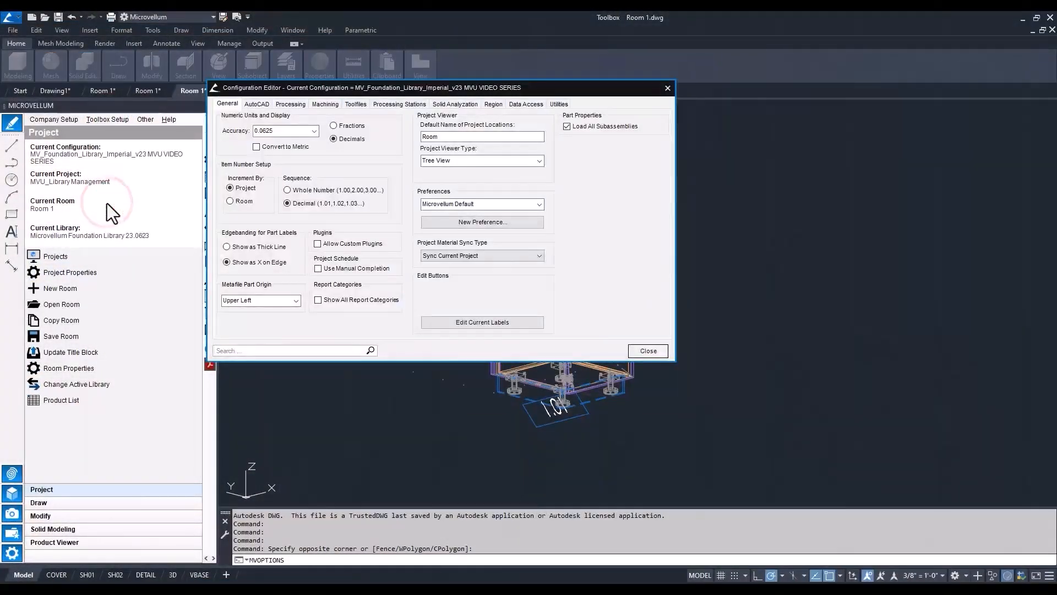
Launch the Library Update Utility, decline at its backup warning, and close the Configuration Editor.
{"action": "left_click", "coordinate": [558, 104]}
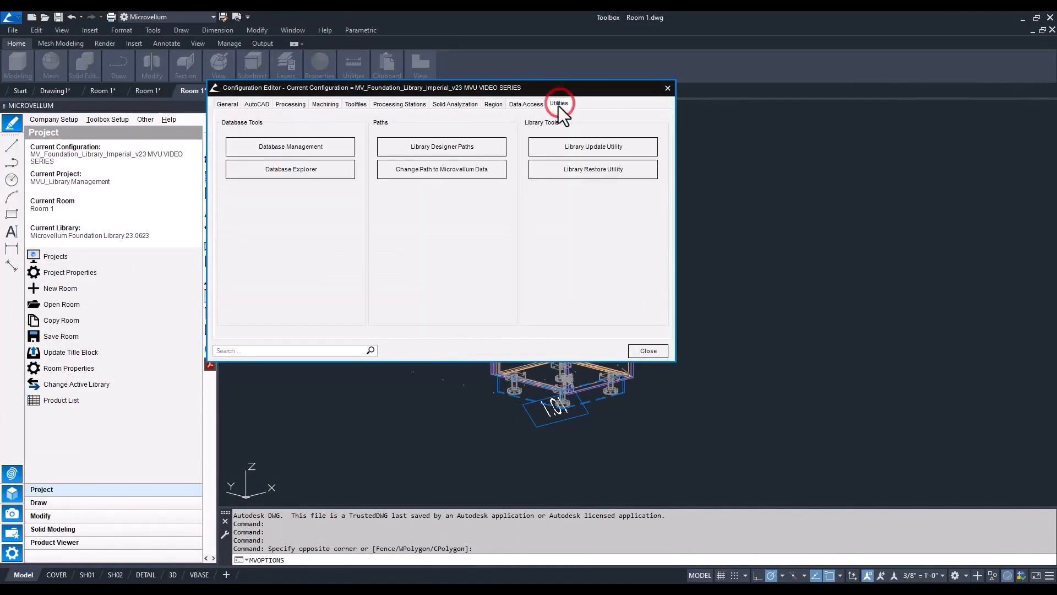
{"action": "mouse_move", "coordinate": [592, 146]}
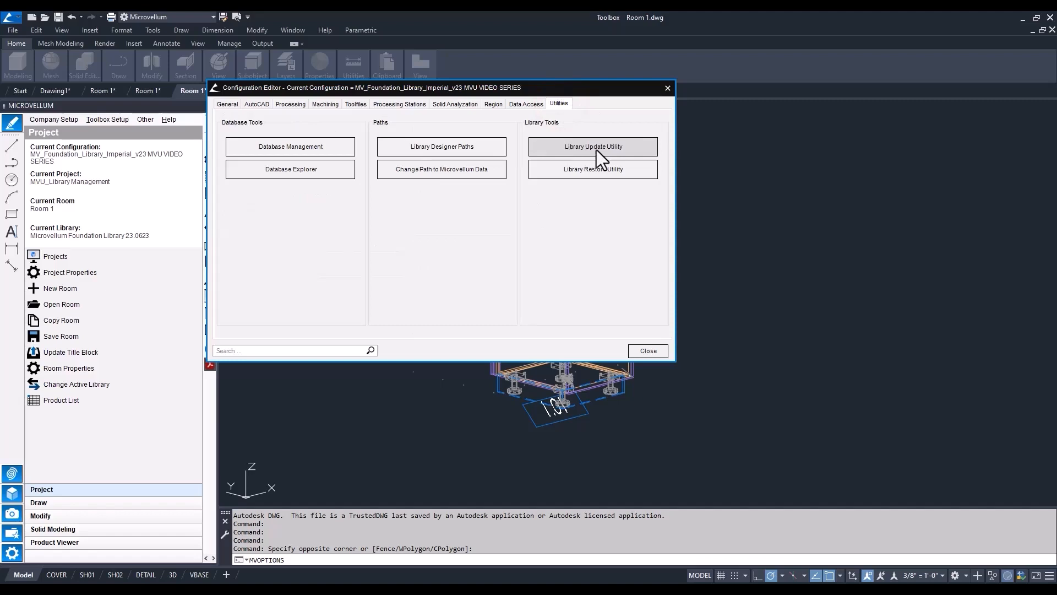
{"action": "left_click", "coordinate": [592, 146]}
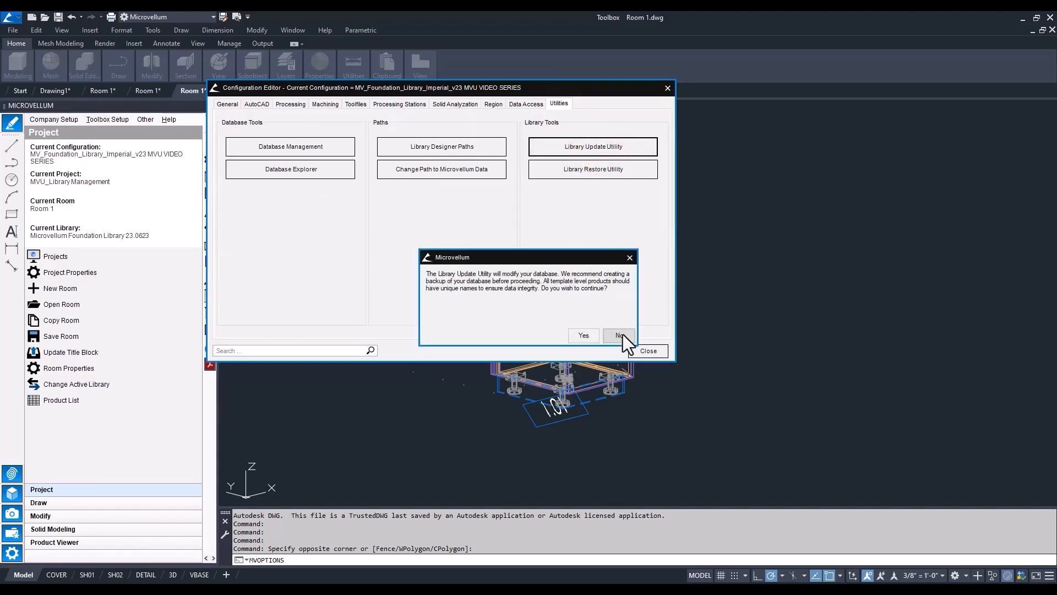
{"action": "left_click", "coordinate": [616, 336]}
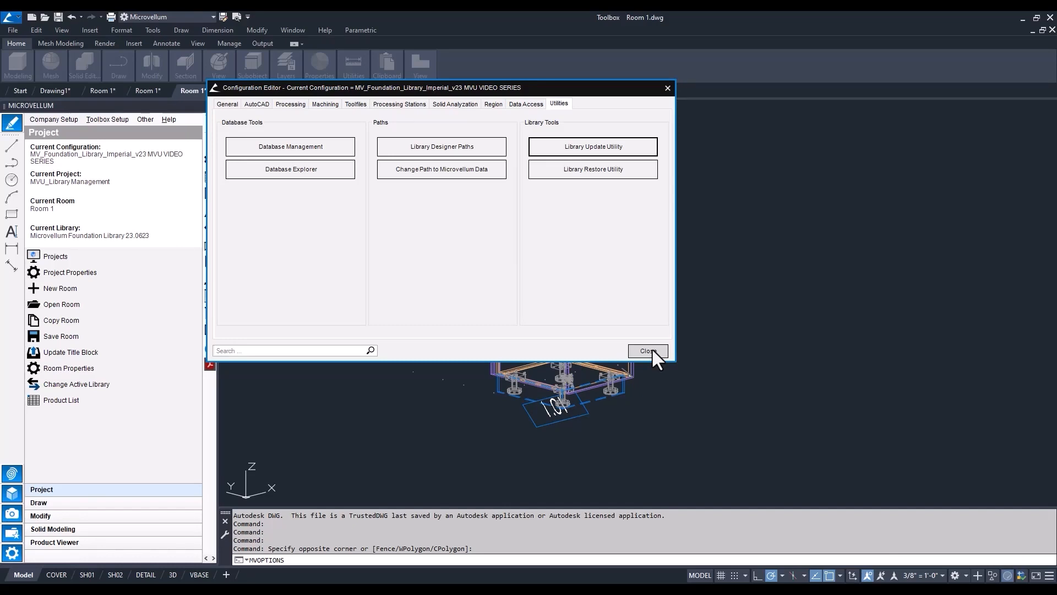
{"action": "left_click", "coordinate": [646, 351]}
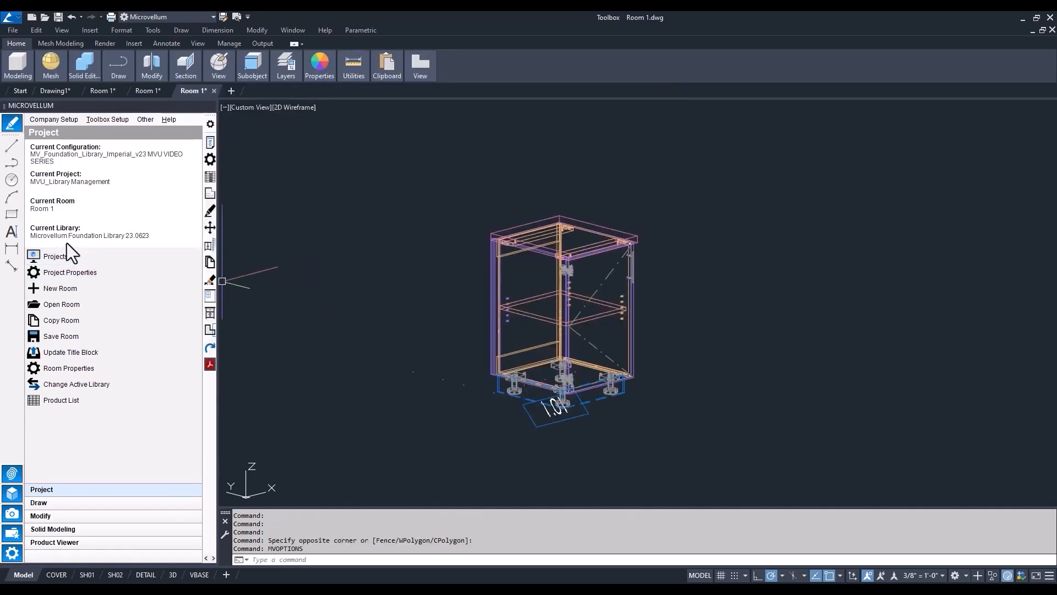
{"action": "mouse_move", "coordinate": [144, 251]}
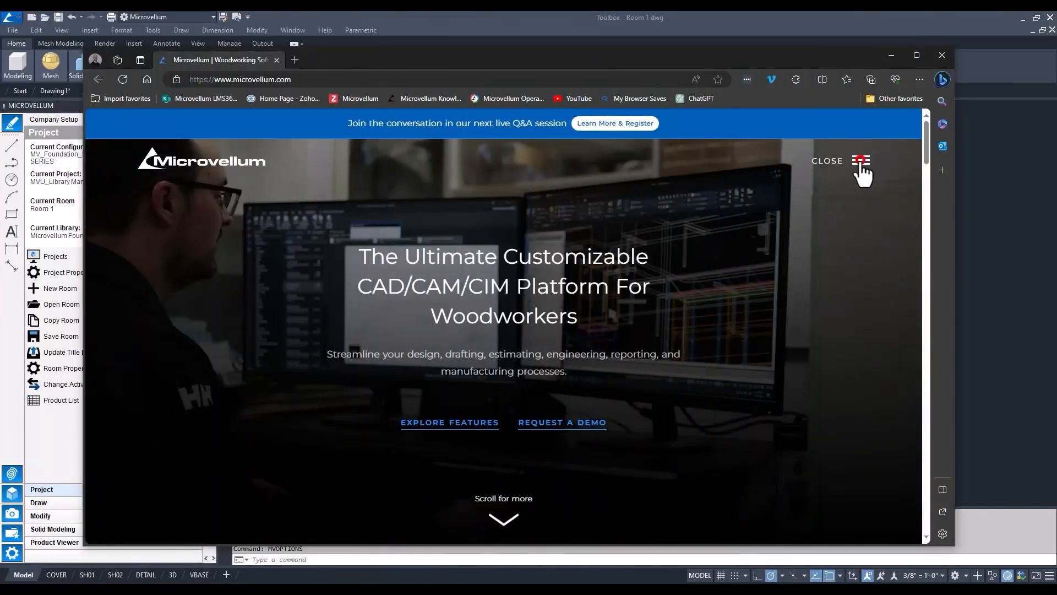
Go to Community > Knowledge Base and sign in as an existing member.
{"action": "left_click", "coordinate": [860, 160]}
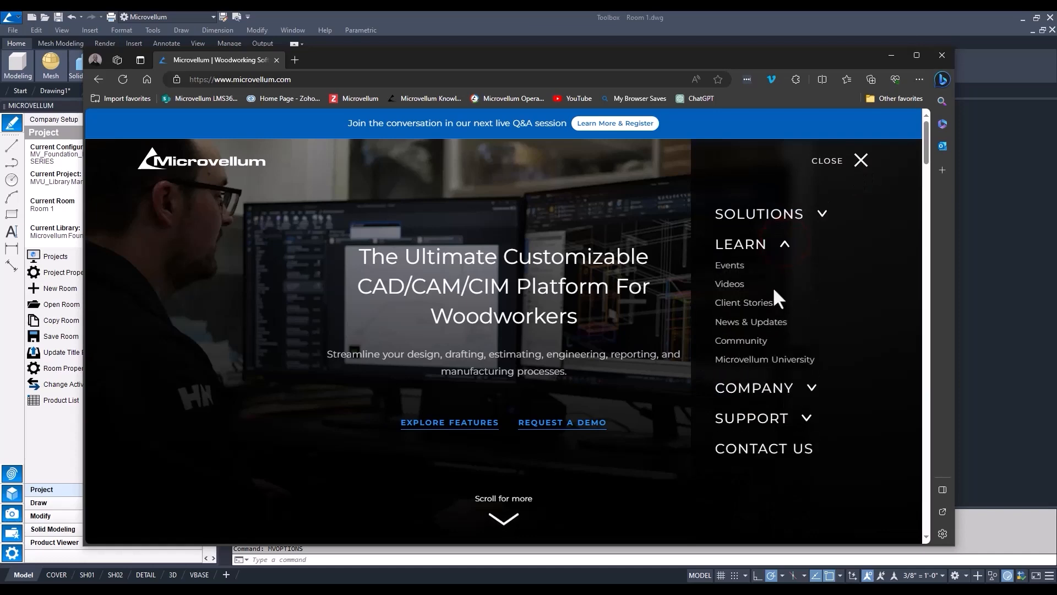
{"action": "left_click", "coordinate": [740, 340]}
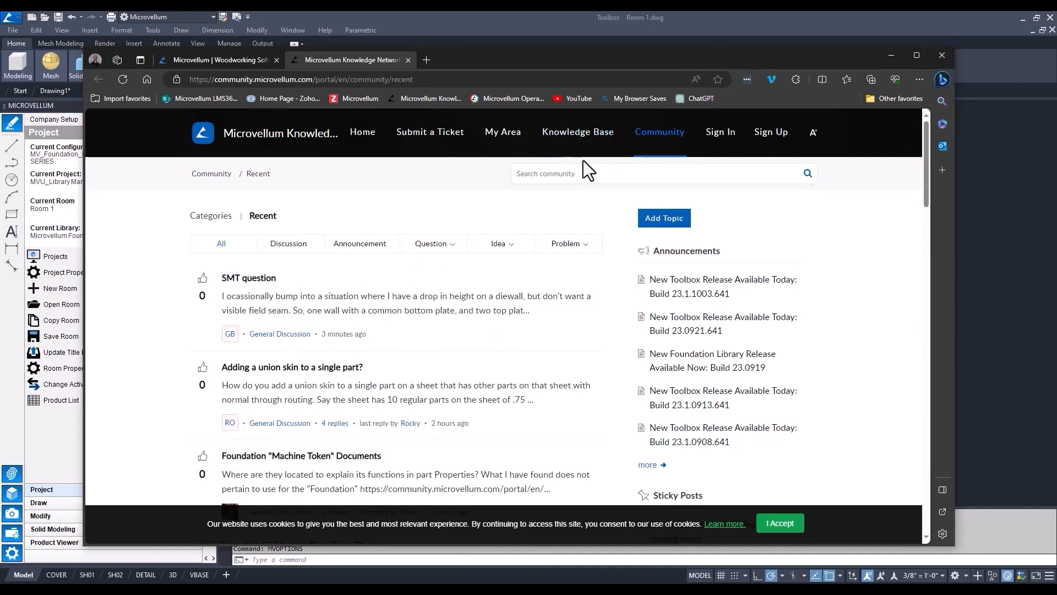
{"action": "mouse_move", "coordinate": [577, 132]}
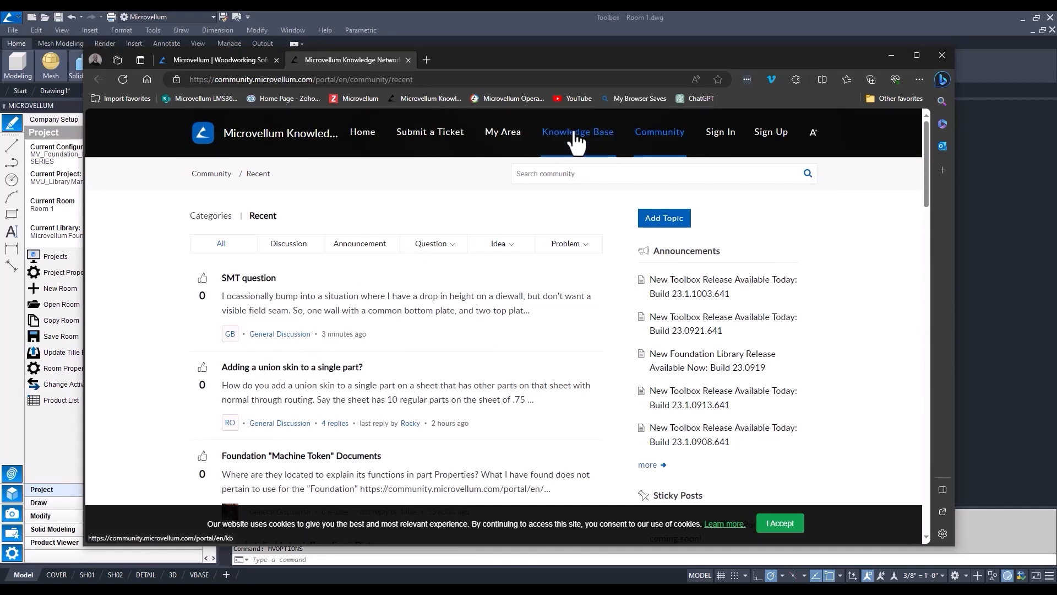
{"action": "left_click", "coordinate": [577, 131]}
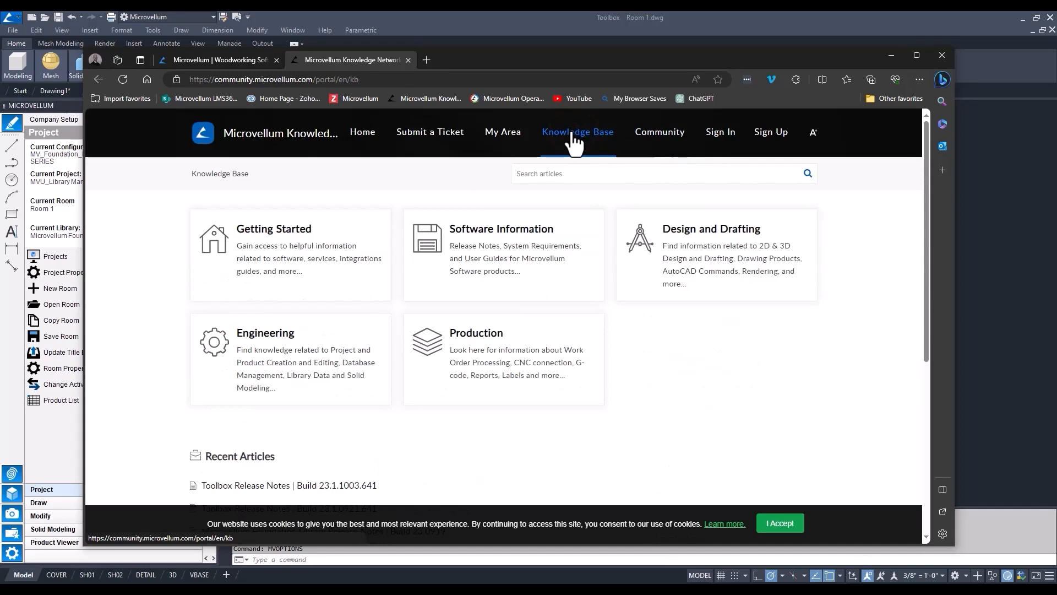
{"action": "mouse_move", "coordinate": [695, 339]}
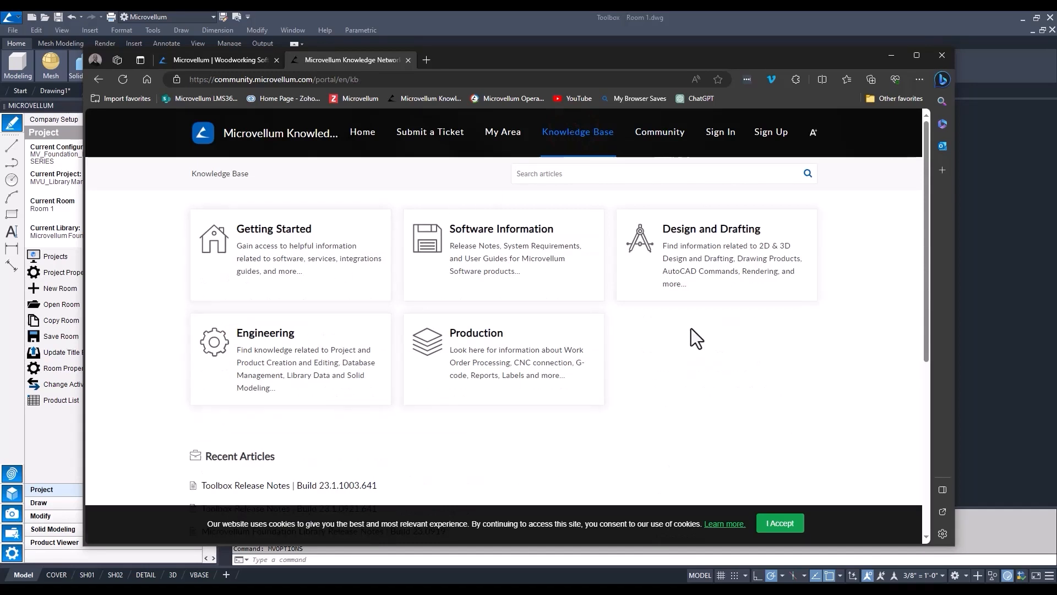
{"action": "mouse_move", "coordinate": [720, 132]}
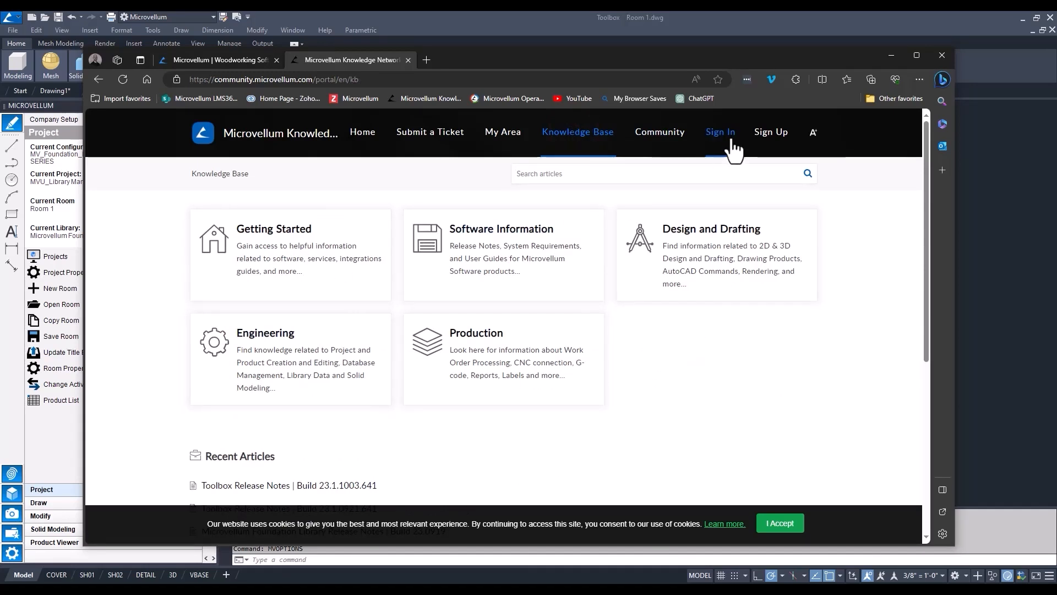
{"action": "left_click", "coordinate": [719, 132]}
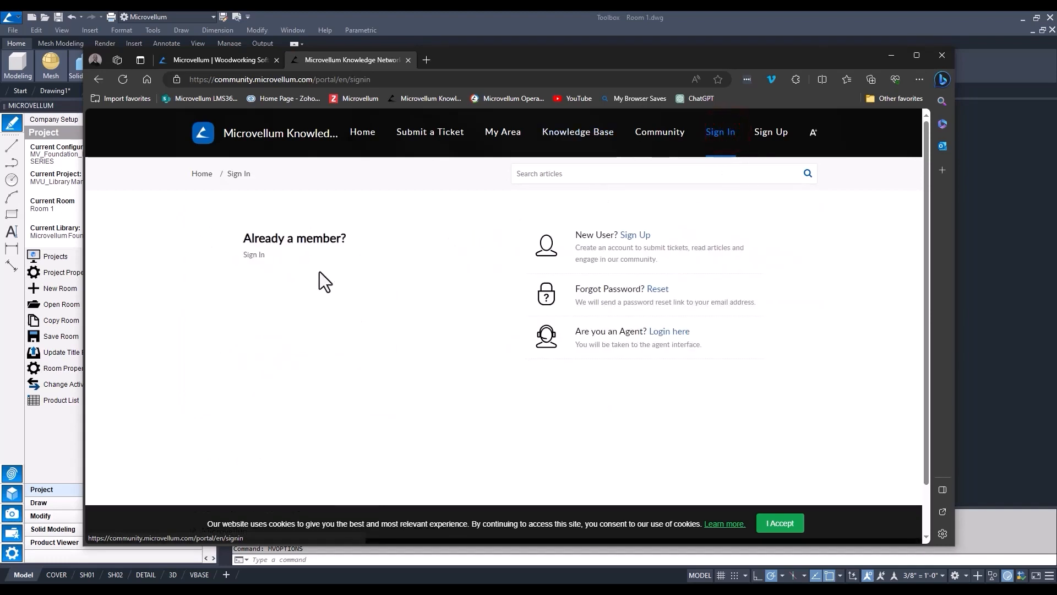
{"action": "left_click", "coordinate": [255, 254]}
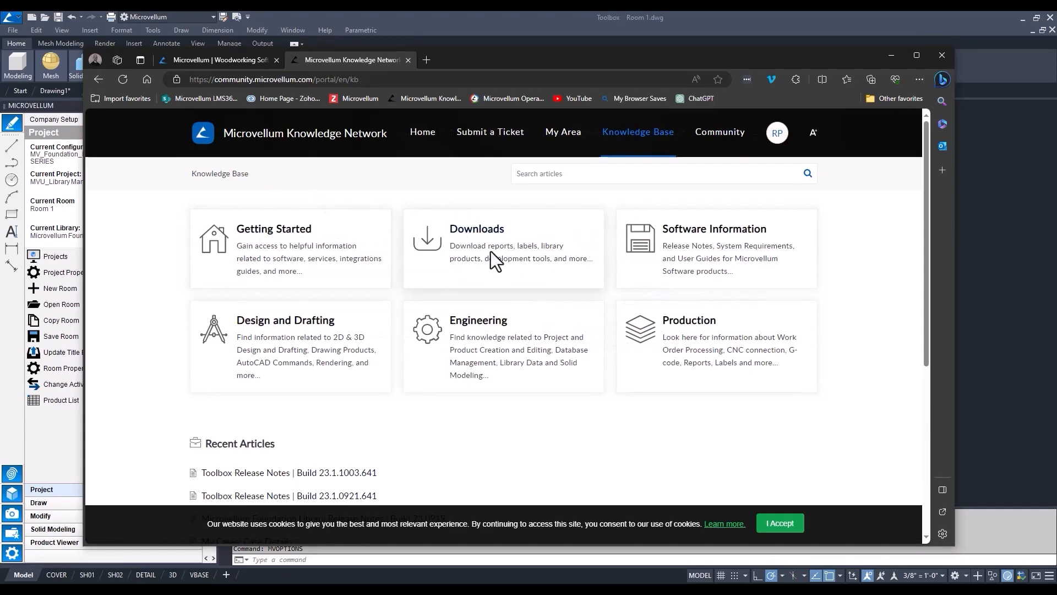
Open the Foundation Library Download (All Regions) article under Downloads and scroll to Current Build 23.0919.
{"action": "left_click", "coordinate": [475, 243]}
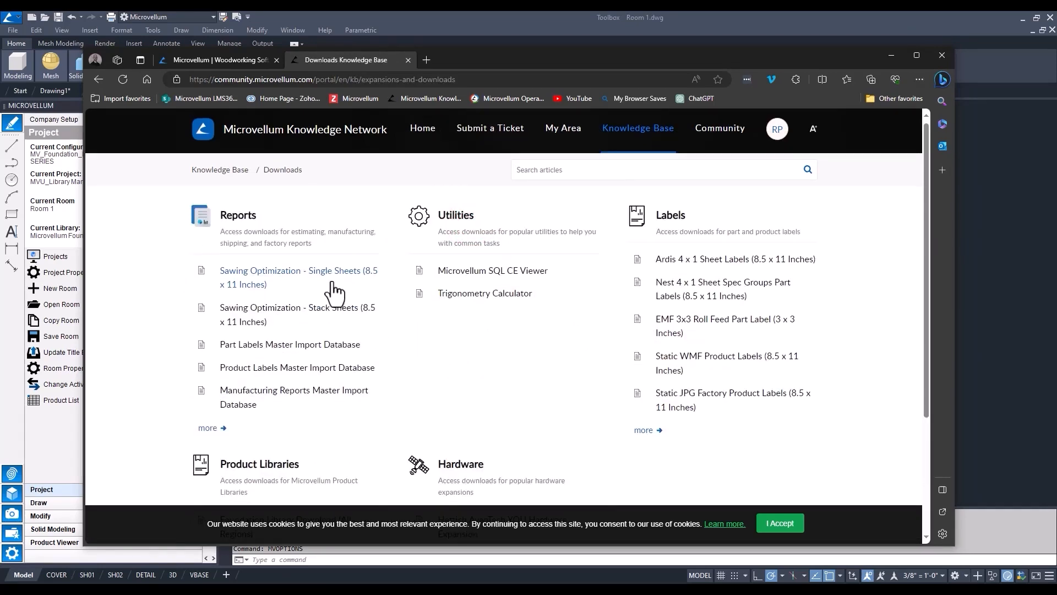
{"action": "scroll", "scroll_direction": "down", "scroll_amount": 3}
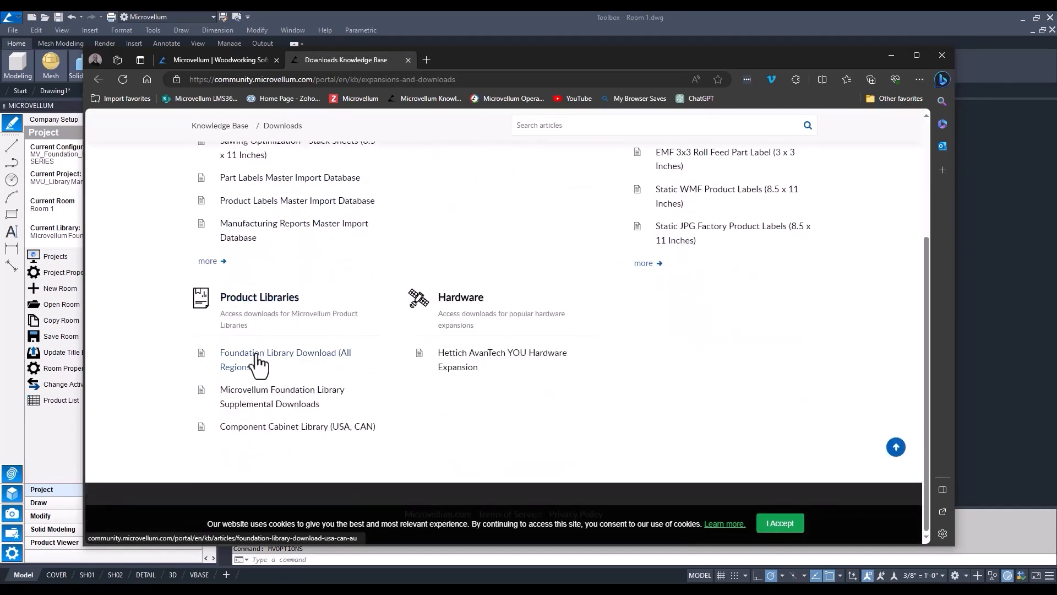
{"action": "mouse_move", "coordinate": [256, 359]}
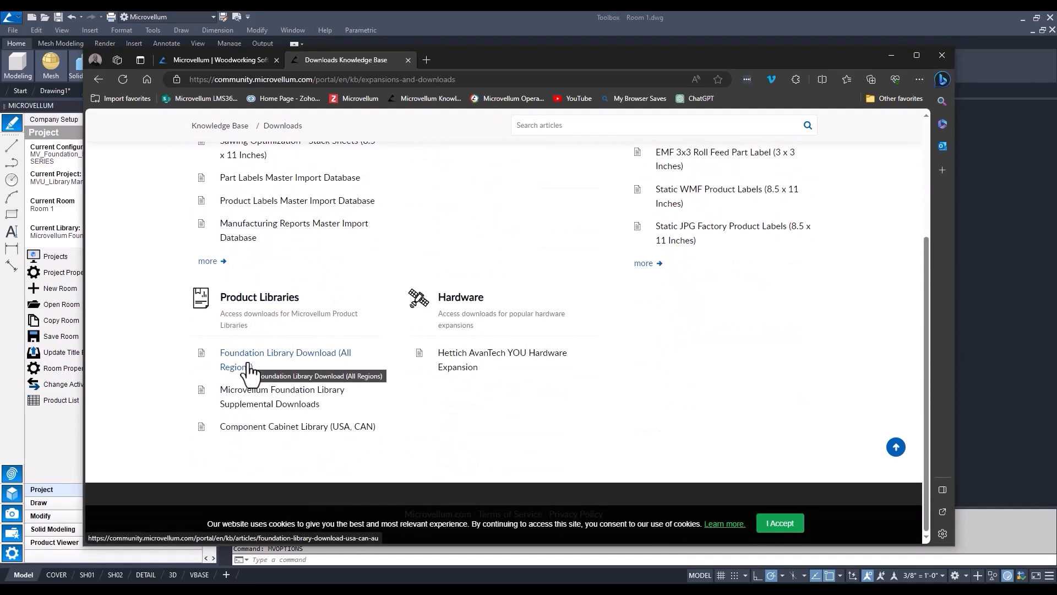
{"action": "mouse_move", "coordinate": [229, 364]}
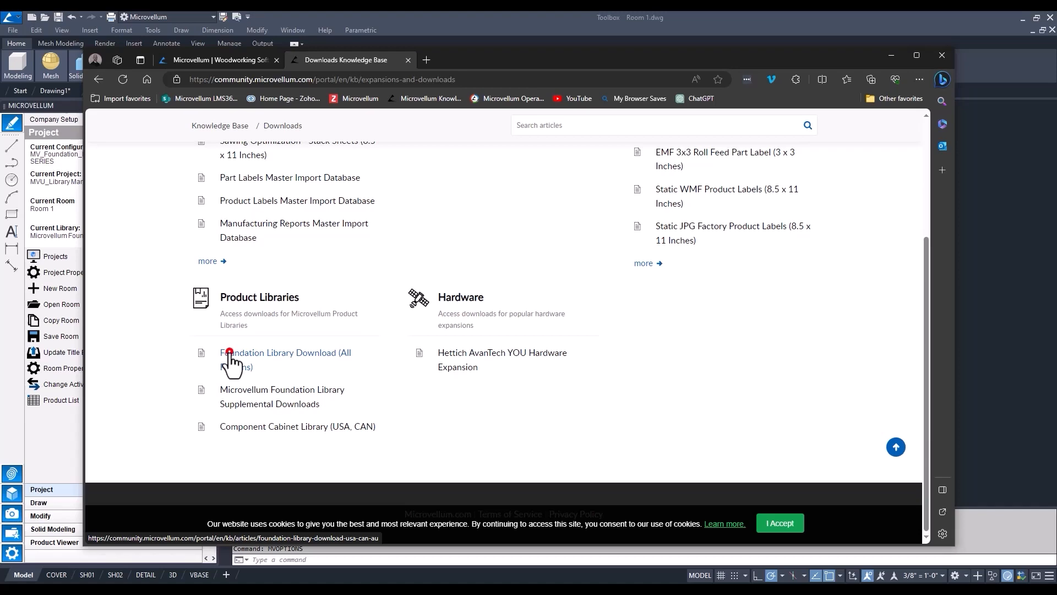
{"action": "left_click", "coordinate": [284, 352]}
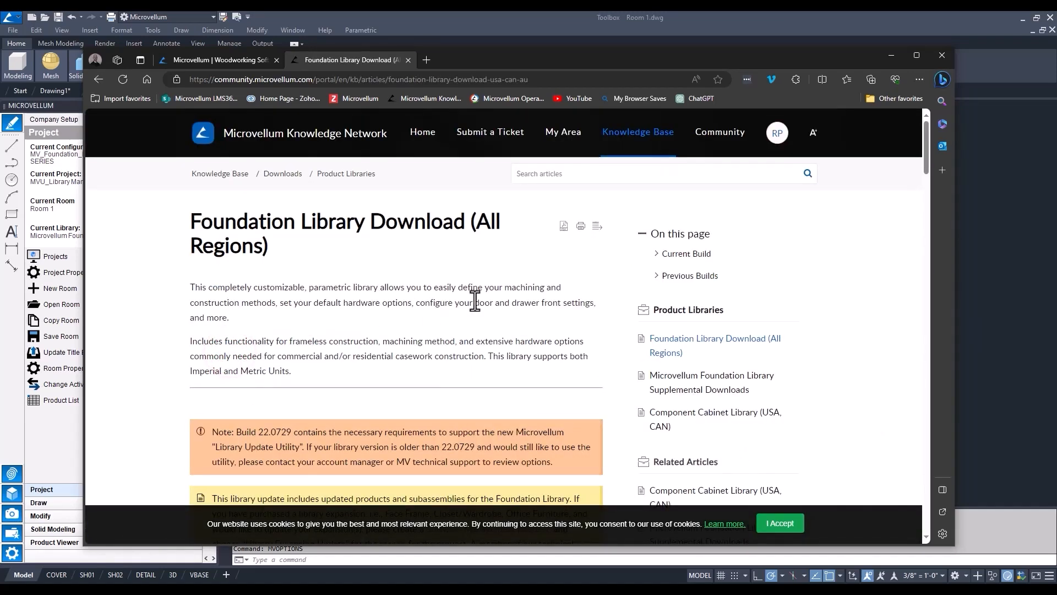
{"action": "scroll", "scroll_direction": "down", "scroll_amount": 3}
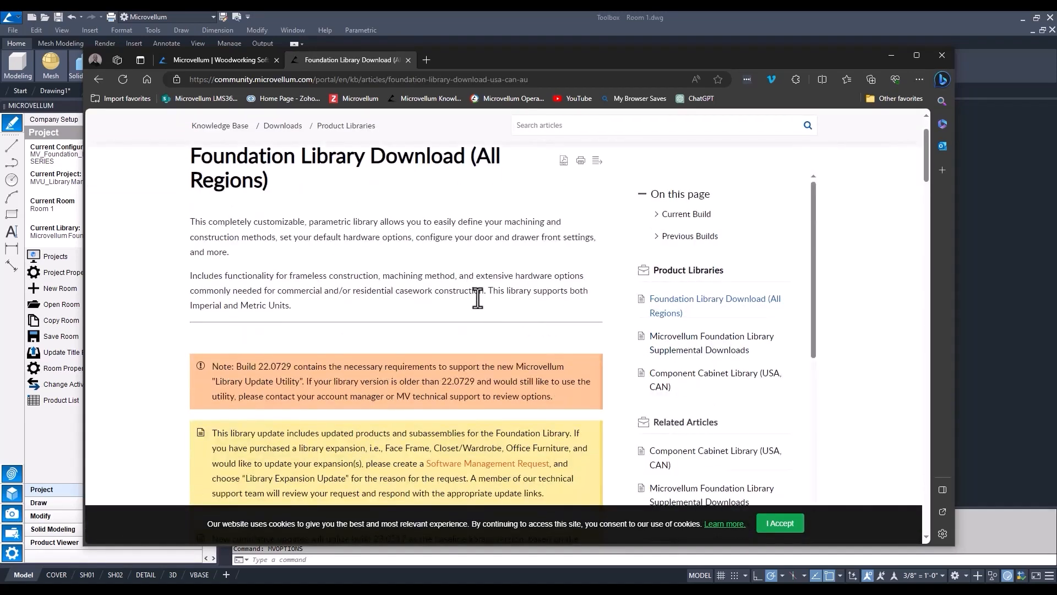
{"action": "scroll", "scroll_direction": "down", "scroll_amount": 3}
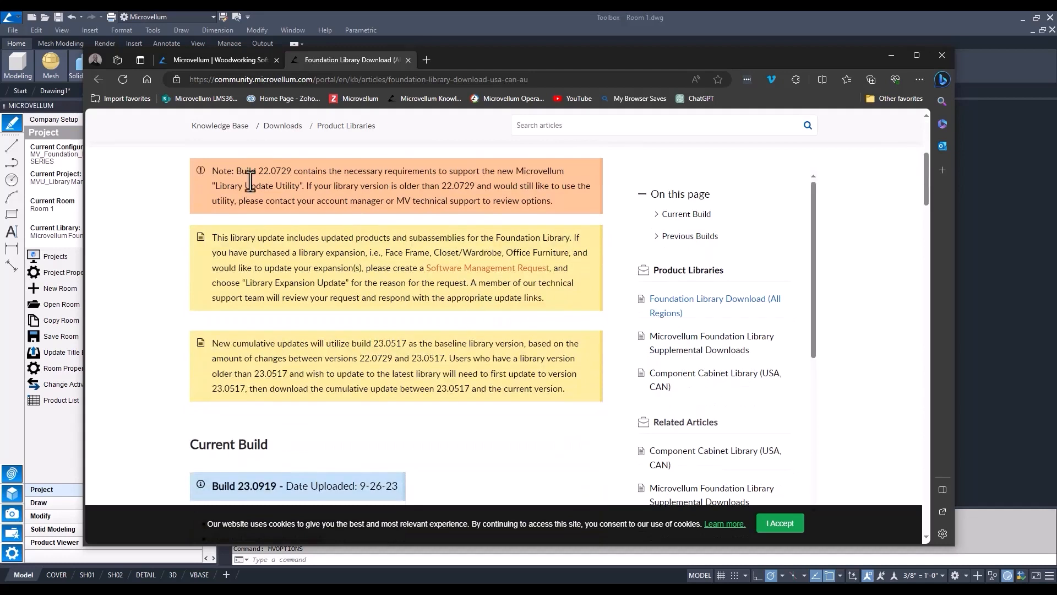
{"action": "double_click", "coordinate": [263, 171]}
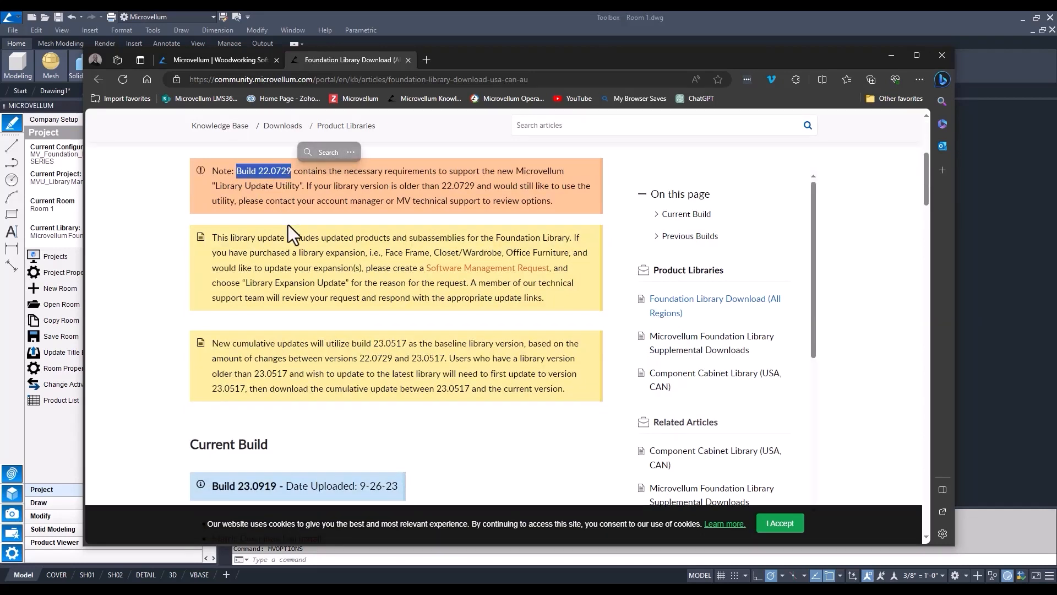
{"action": "mouse_move", "coordinate": [270, 187]}
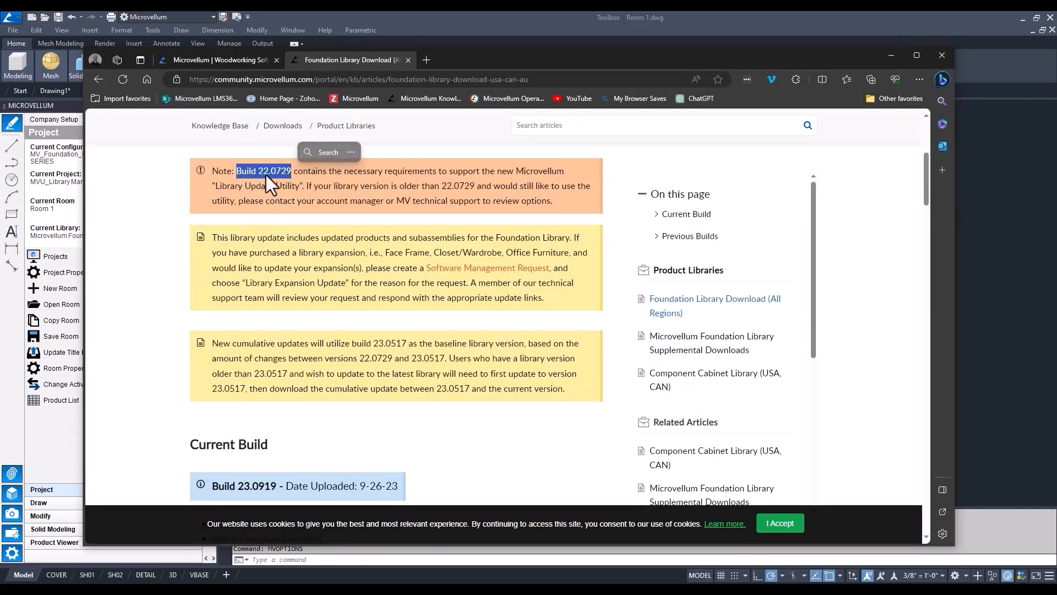
{"action": "mouse_move", "coordinate": [298, 186]}
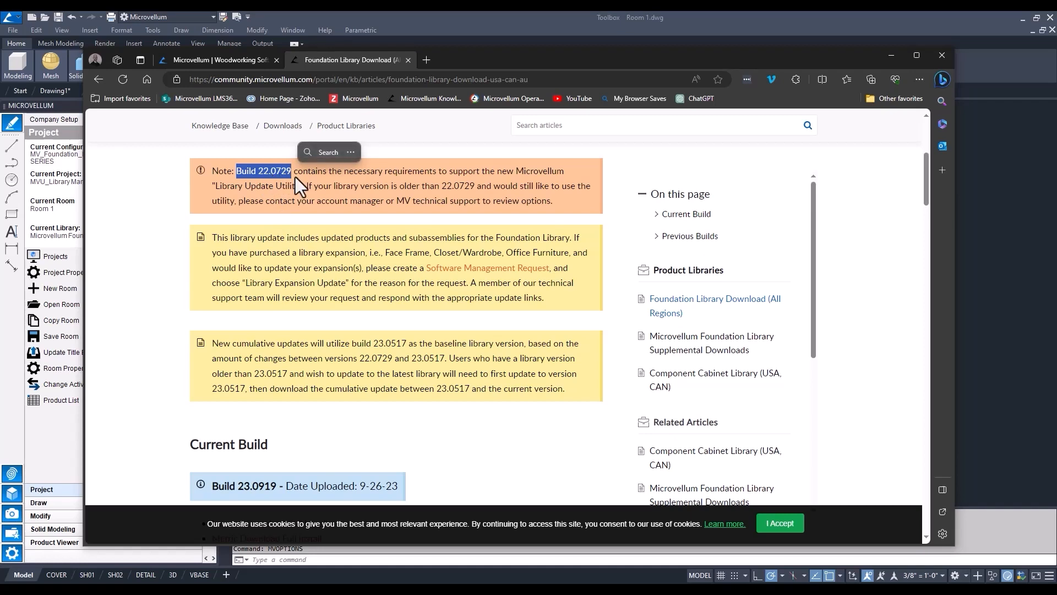
{"action": "mouse_move", "coordinate": [421, 258]}
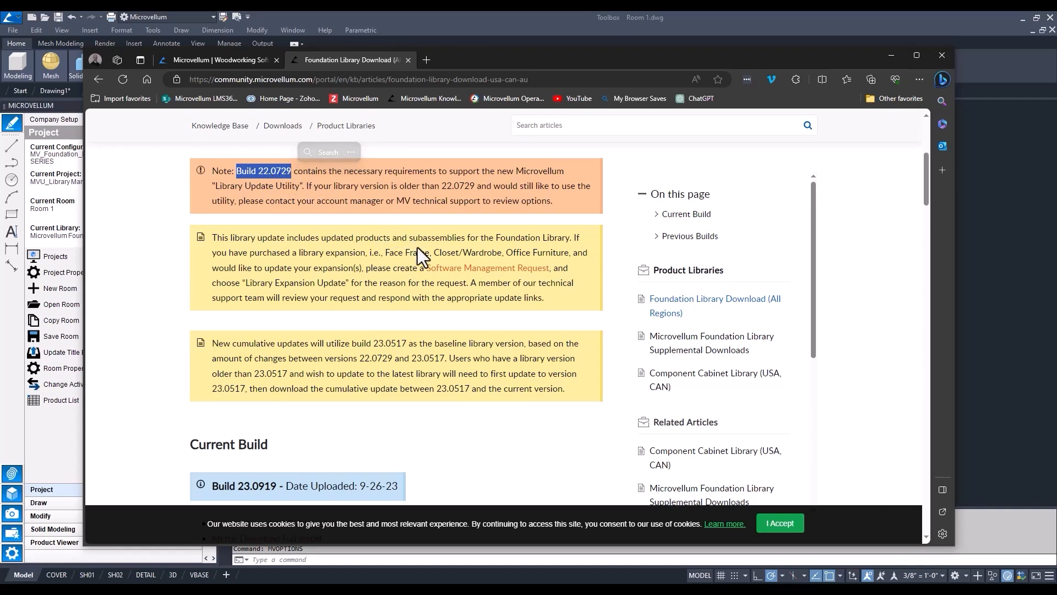
{"action": "mouse_move", "coordinate": [367, 428]}
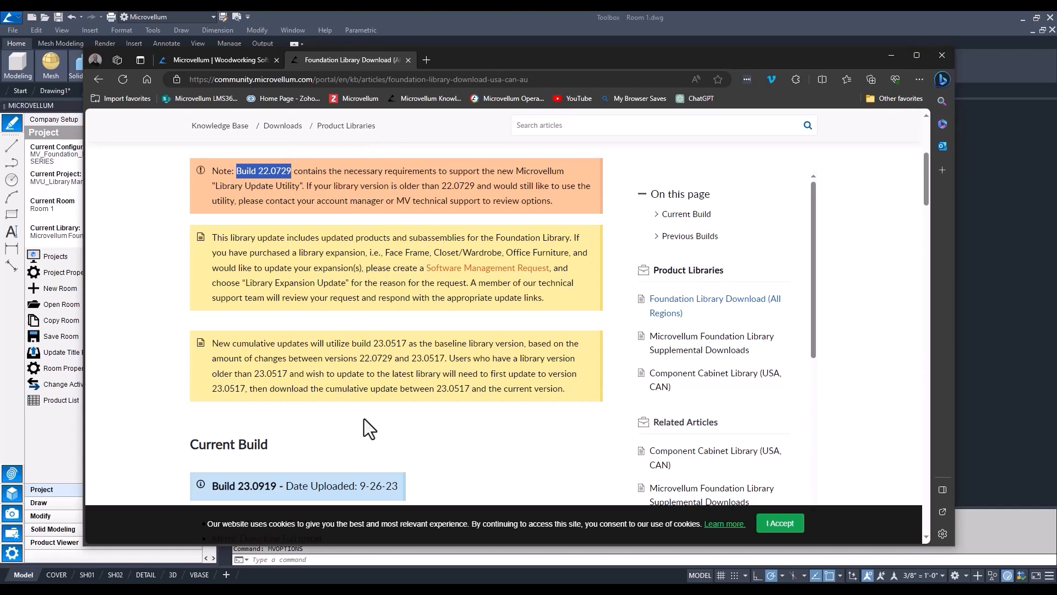
{"action": "scroll", "scroll_direction": "down", "scroll_amount": 3}
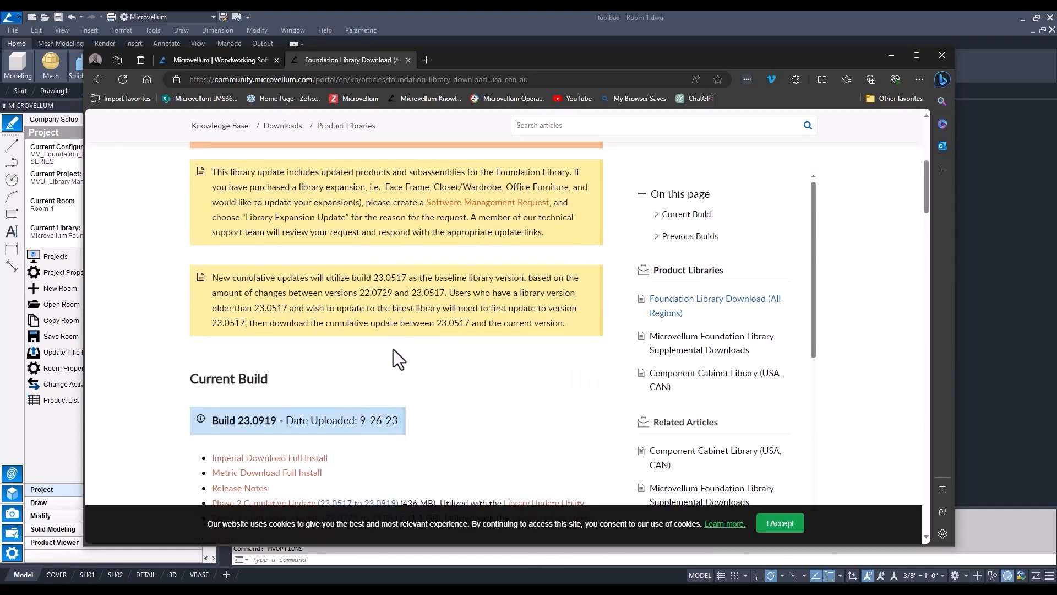
{"action": "scroll", "scroll_direction": "down", "scroll_amount": 3}
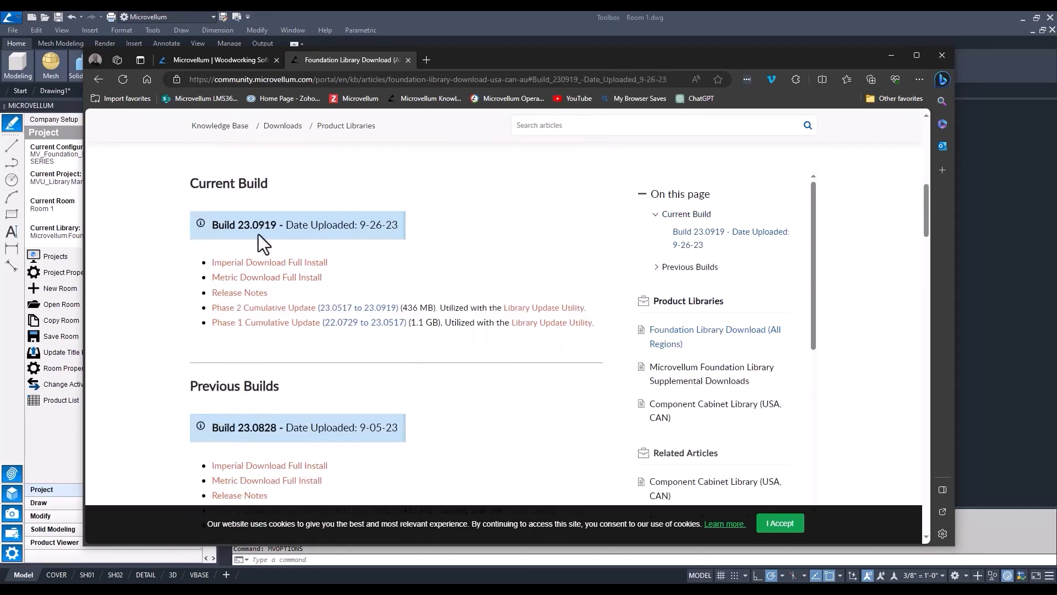
{"action": "mouse_move", "coordinate": [354, 342]}
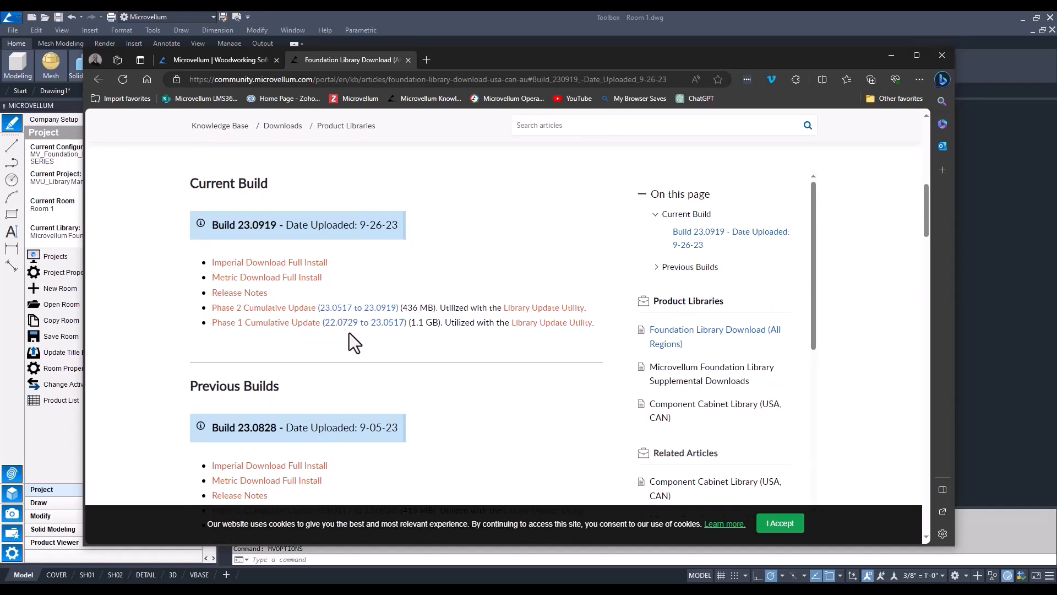
{"action": "mouse_move", "coordinate": [351, 337]}
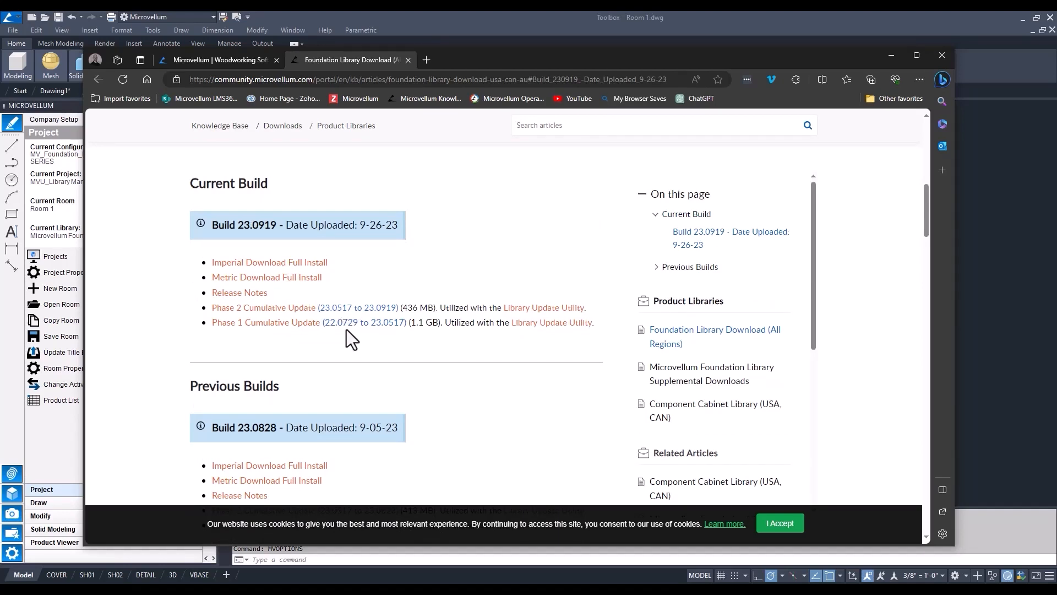
{"action": "mouse_move", "coordinate": [361, 342]}
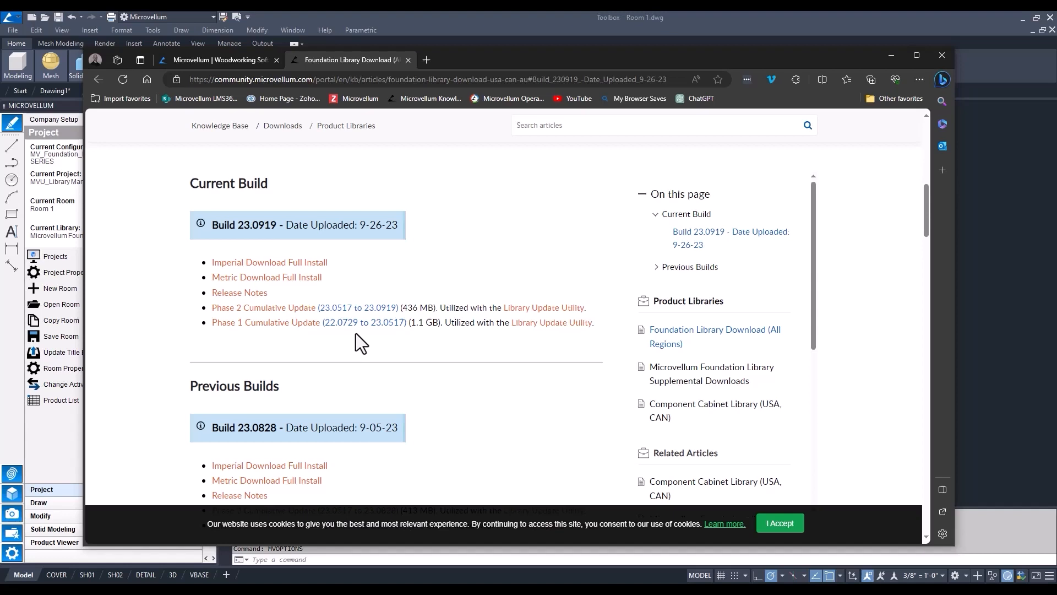
{"action": "mouse_move", "coordinate": [388, 328]}
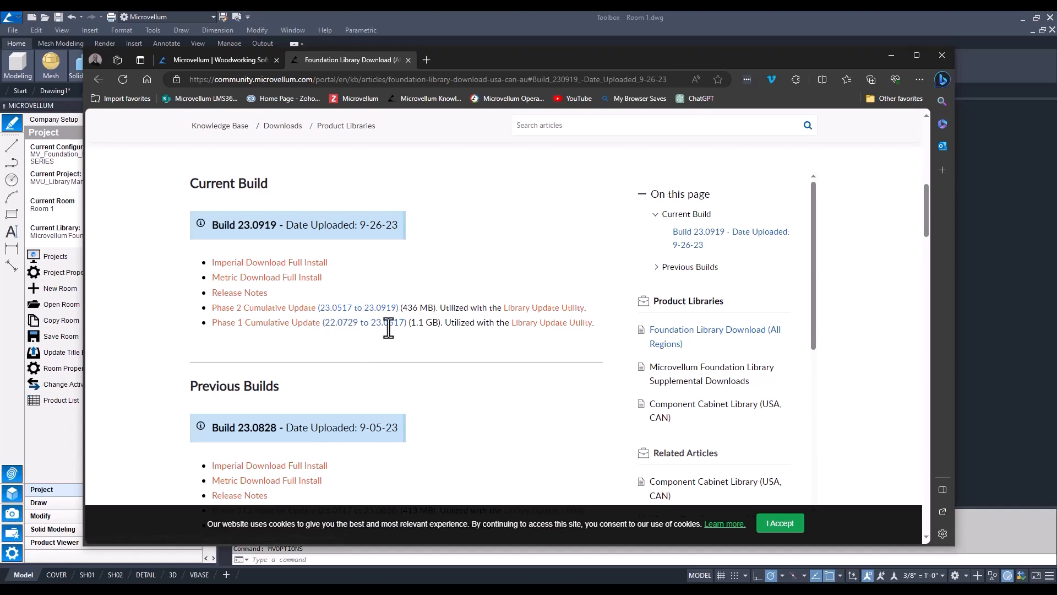
{"action": "mouse_move", "coordinate": [391, 342]}
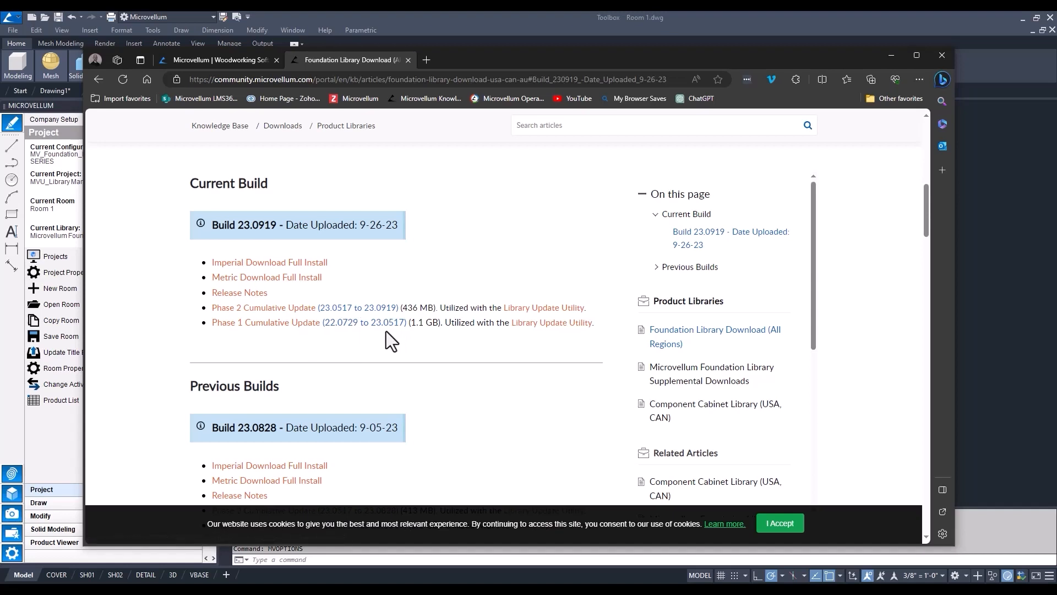
{"action": "mouse_move", "coordinate": [400, 313]}
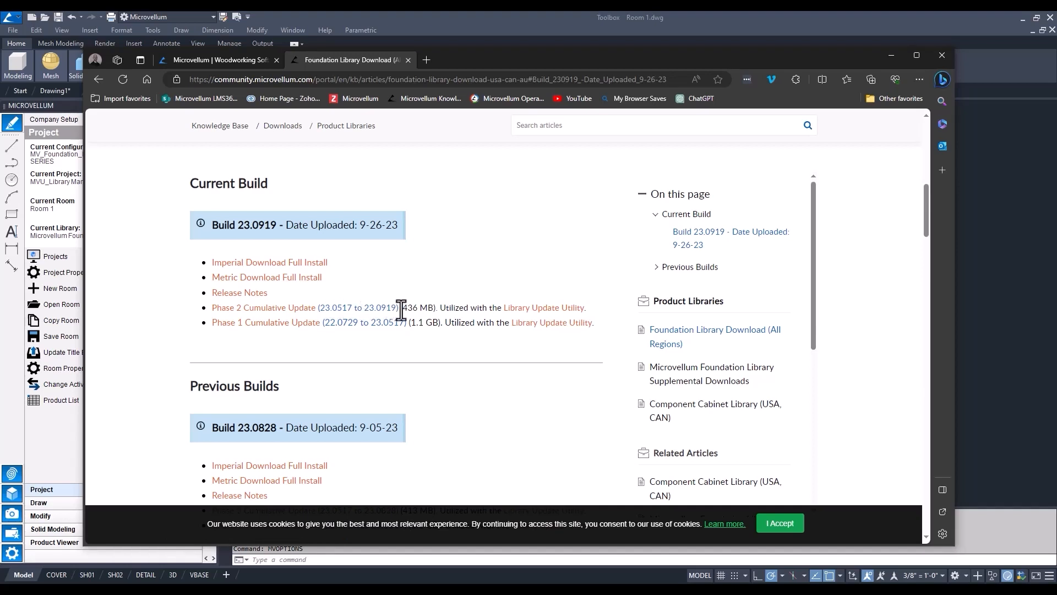
{"action": "mouse_move", "coordinate": [327, 340]}
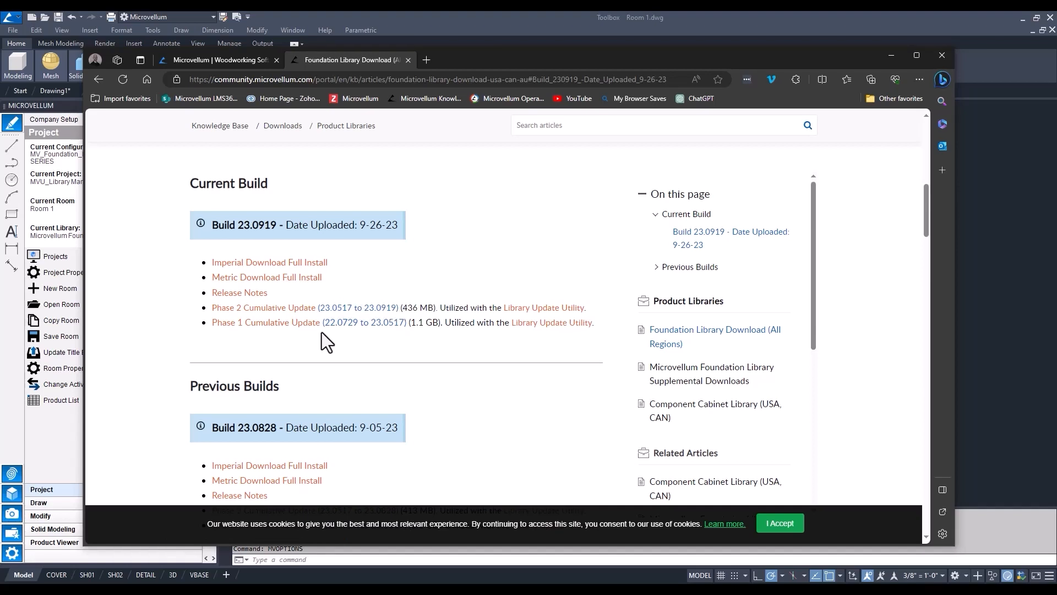
{"action": "mouse_move", "coordinate": [290, 321]}
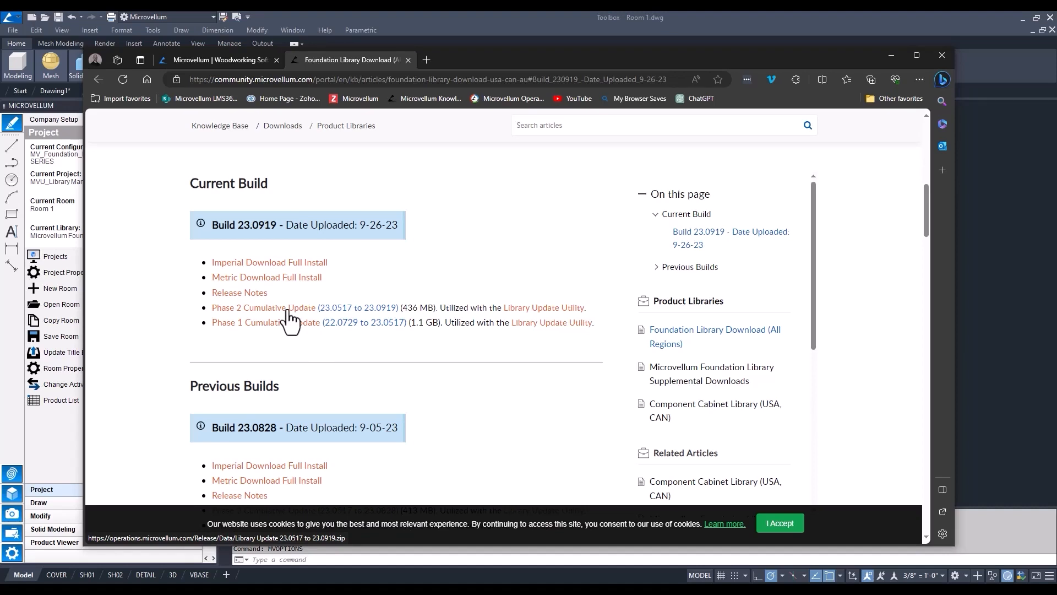
Download the Phase 2 Cumulative Update zip (23.0517 to 23.0919).
{"action": "left_click", "coordinate": [426, 59]}
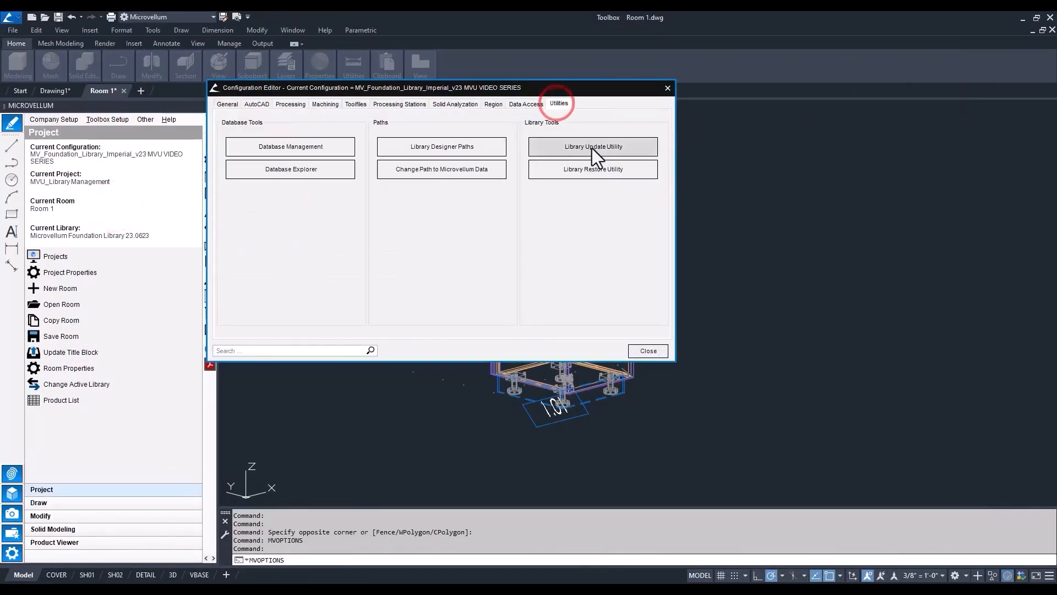
Launch the Library Update Utility, accept the warning, and load the 23.0517 to 23.0919 zip.
{"action": "left_click", "coordinate": [593, 146]}
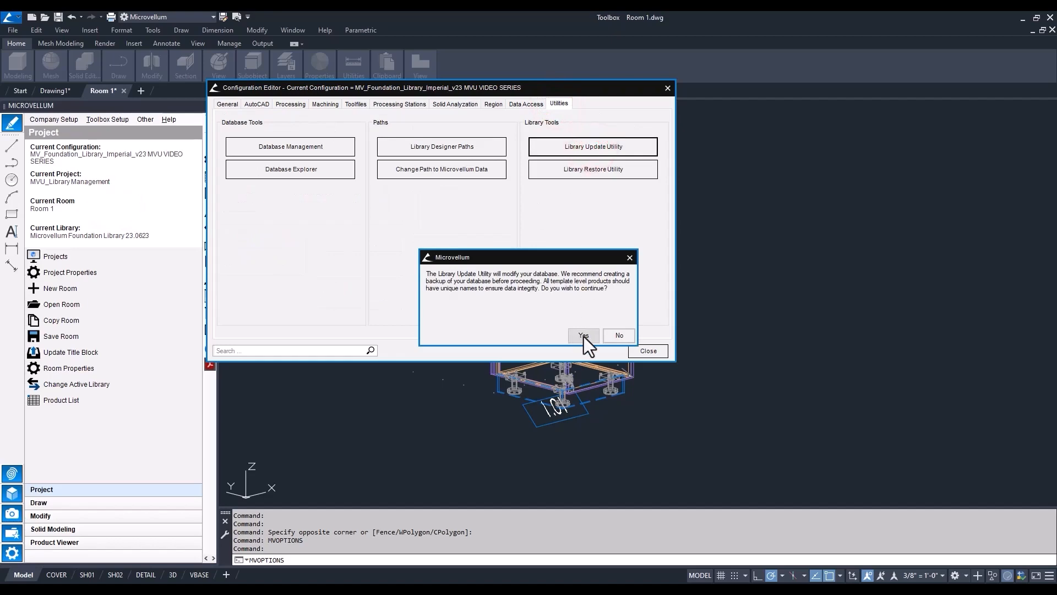
{"action": "left_click", "coordinate": [583, 335]}
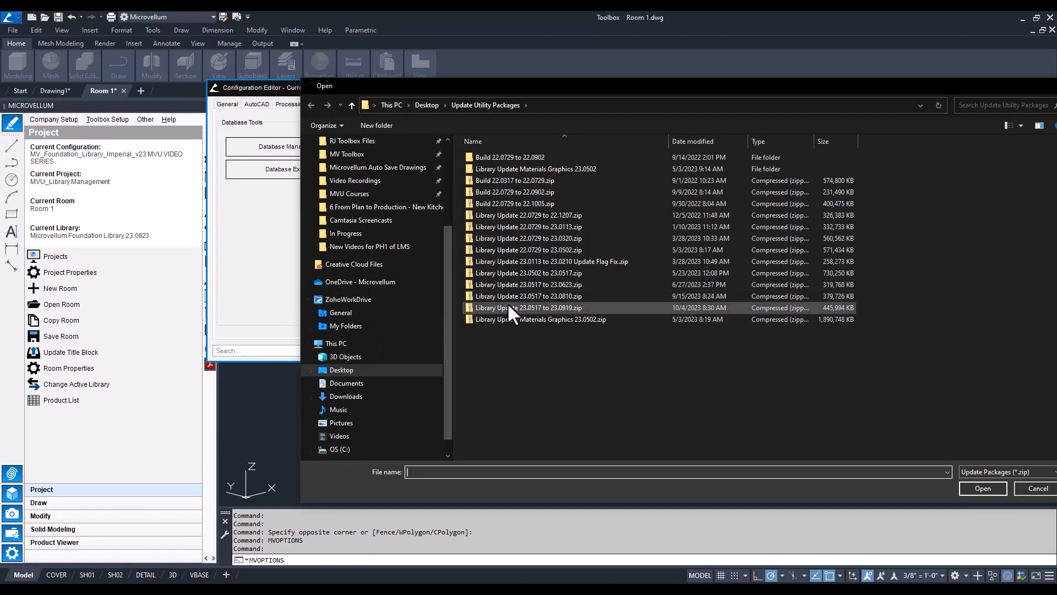
{"action": "left_click", "coordinate": [529, 307]}
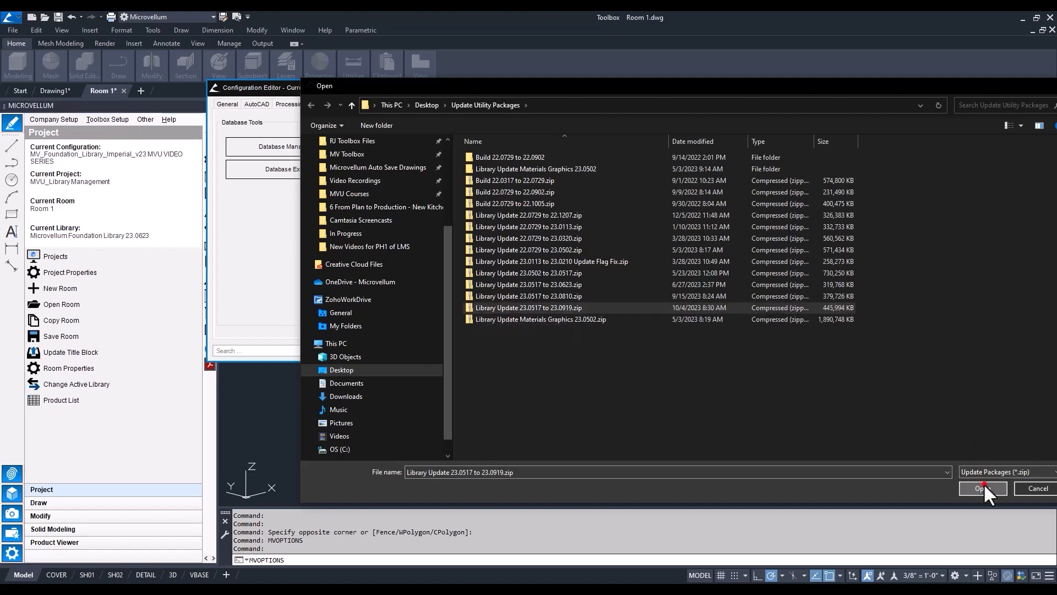
{"action": "left_click", "coordinate": [978, 489]}
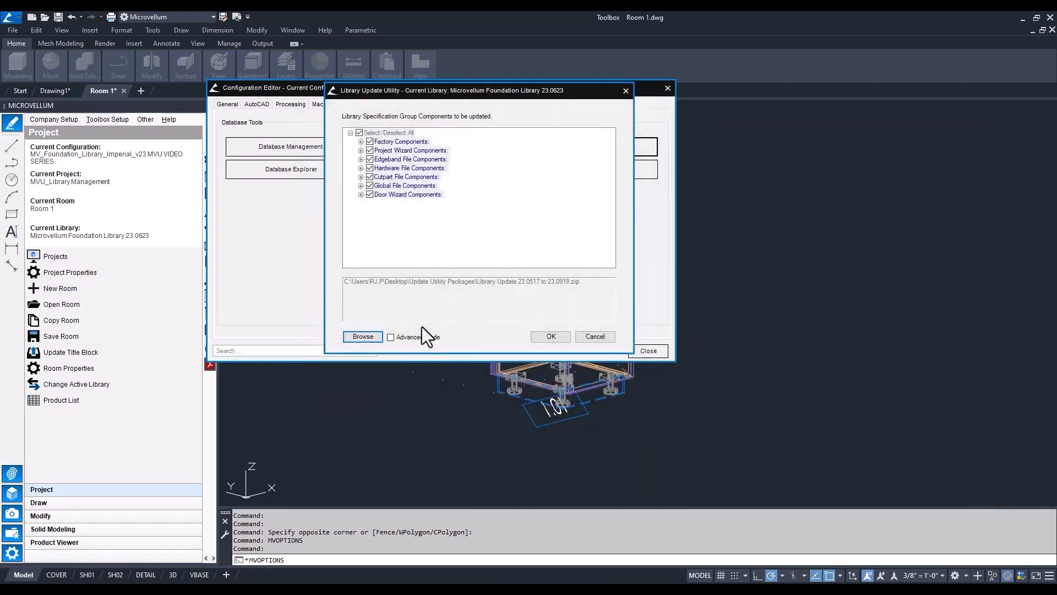
{"action": "left_click", "coordinate": [391, 337]}
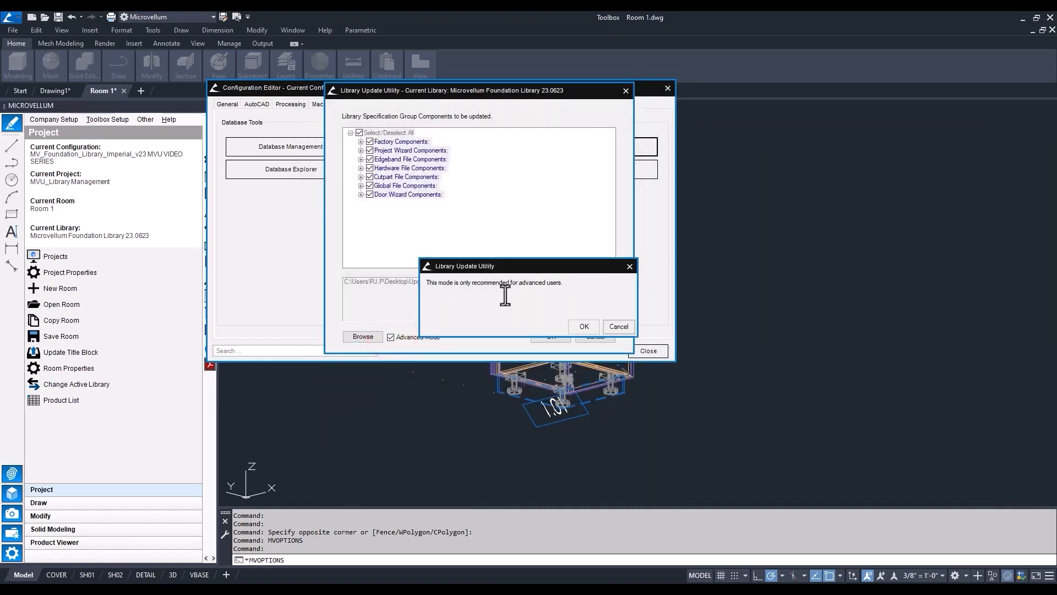
{"action": "mouse_move", "coordinate": [438, 237]}
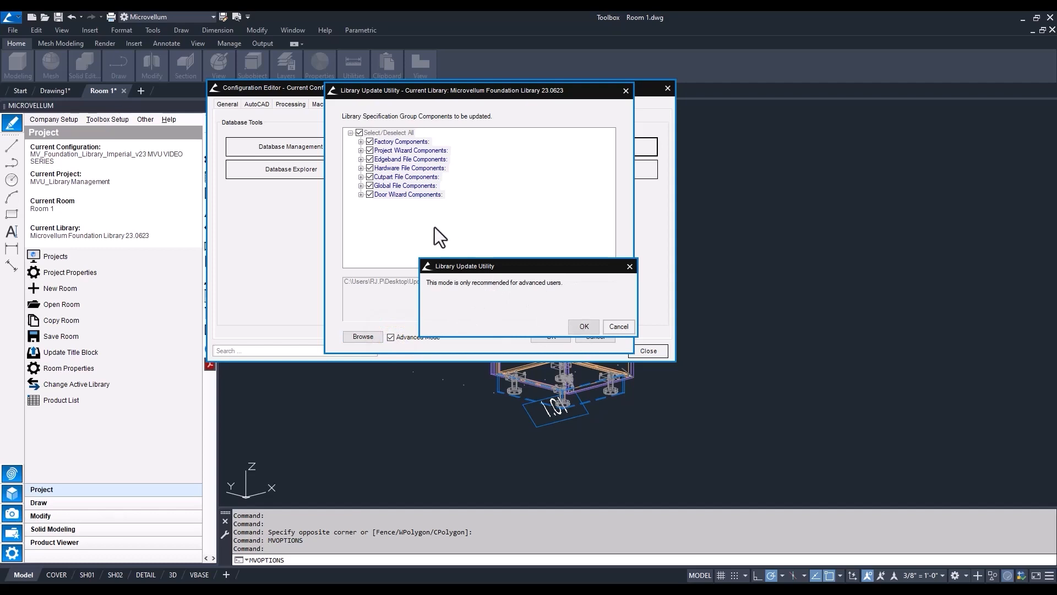
{"action": "left_click", "coordinate": [583, 327]}
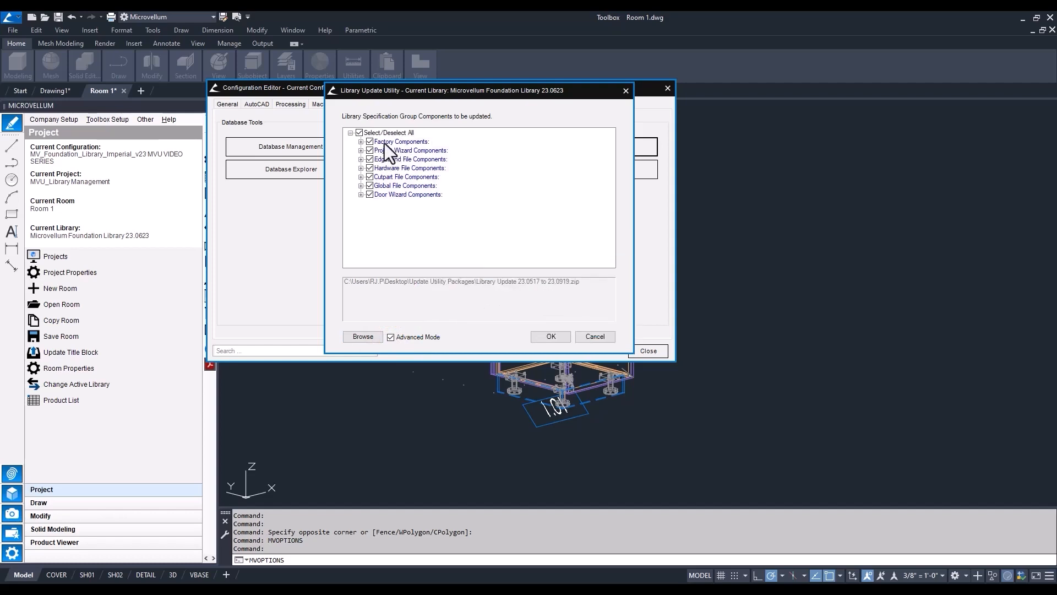
{"action": "mouse_move", "coordinate": [409, 156]}
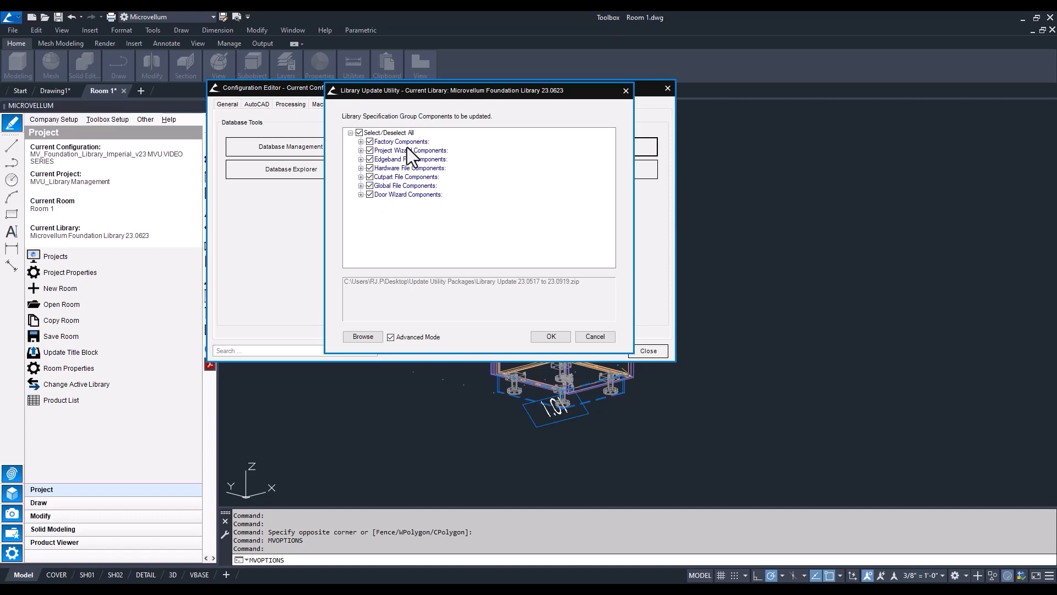
{"action": "mouse_move", "coordinate": [375, 150]}
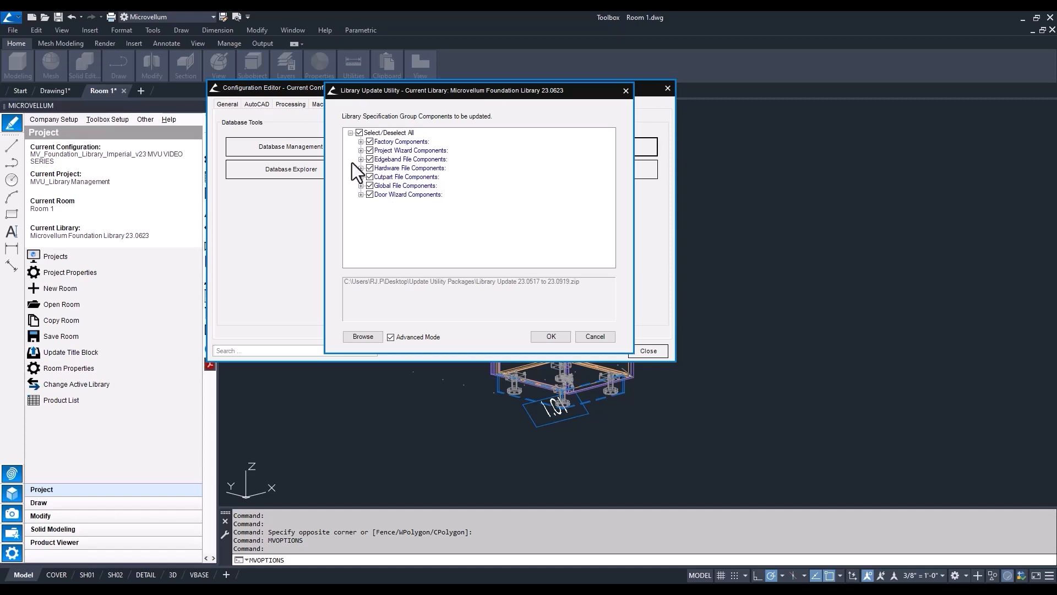
{"action": "mouse_move", "coordinate": [360, 196]}
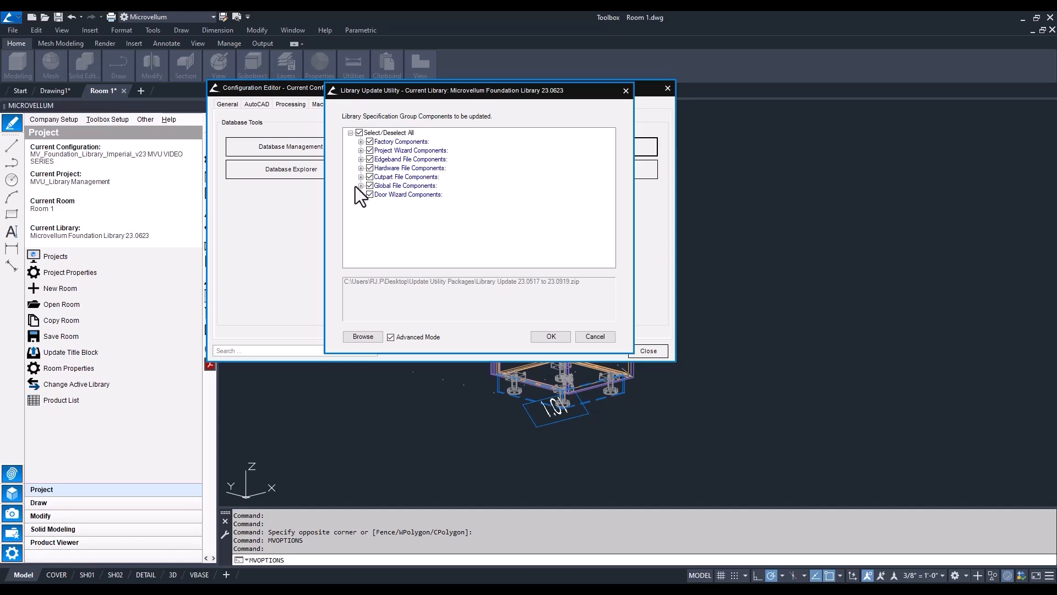
{"action": "mouse_move", "coordinate": [409, 198]}
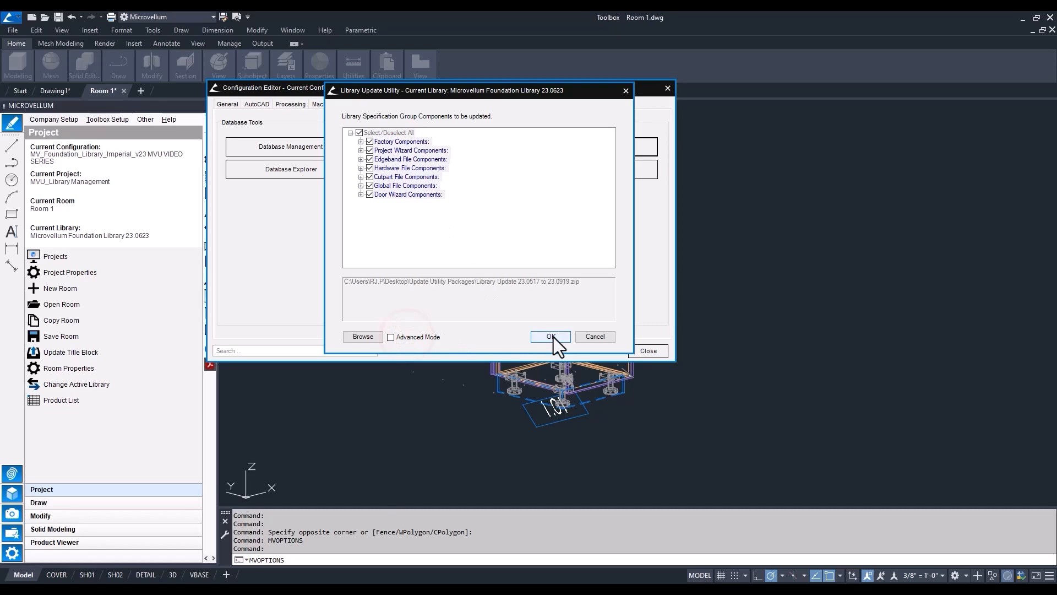
Run the update with all component groups and review the Resolving Duplicates list until success.
{"action": "left_click", "coordinate": [549, 336]}
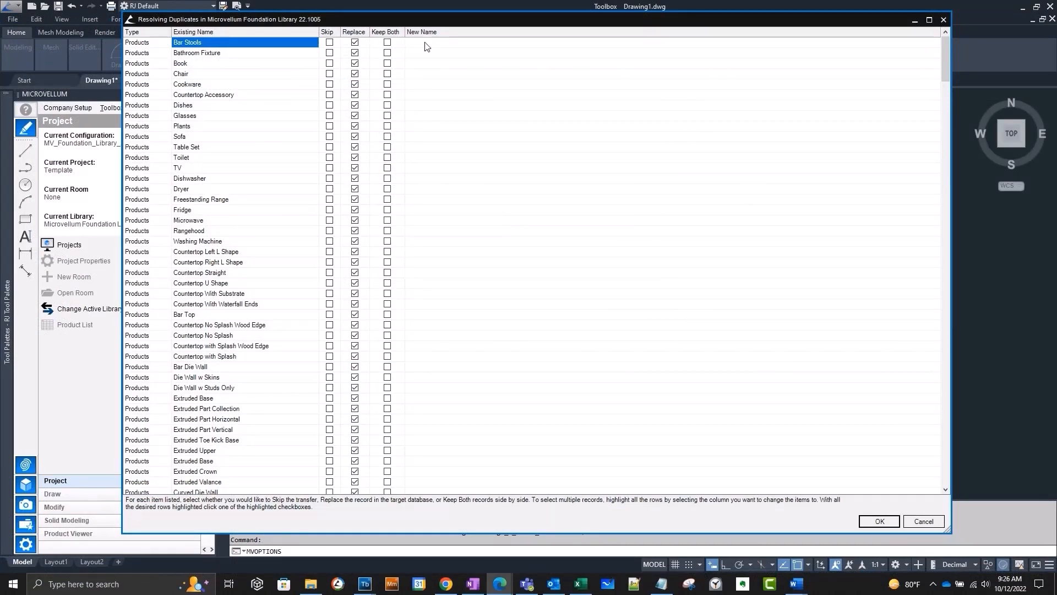
{"action": "scroll", "scroll_direction": "down", "scroll_amount": 3}
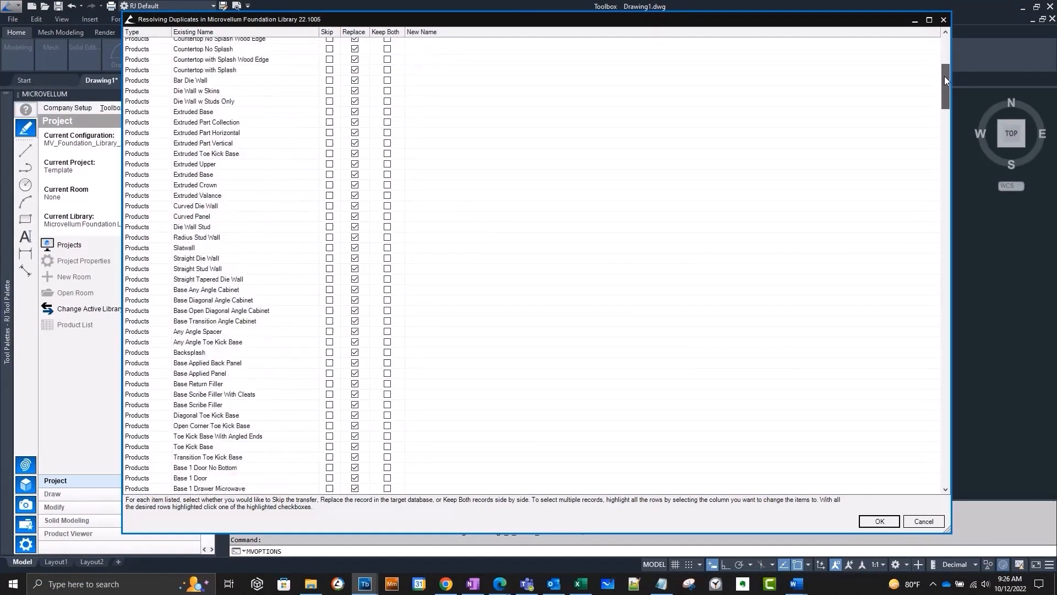
{"action": "scroll", "scroll_direction": "down", "scroll_amount": 3}
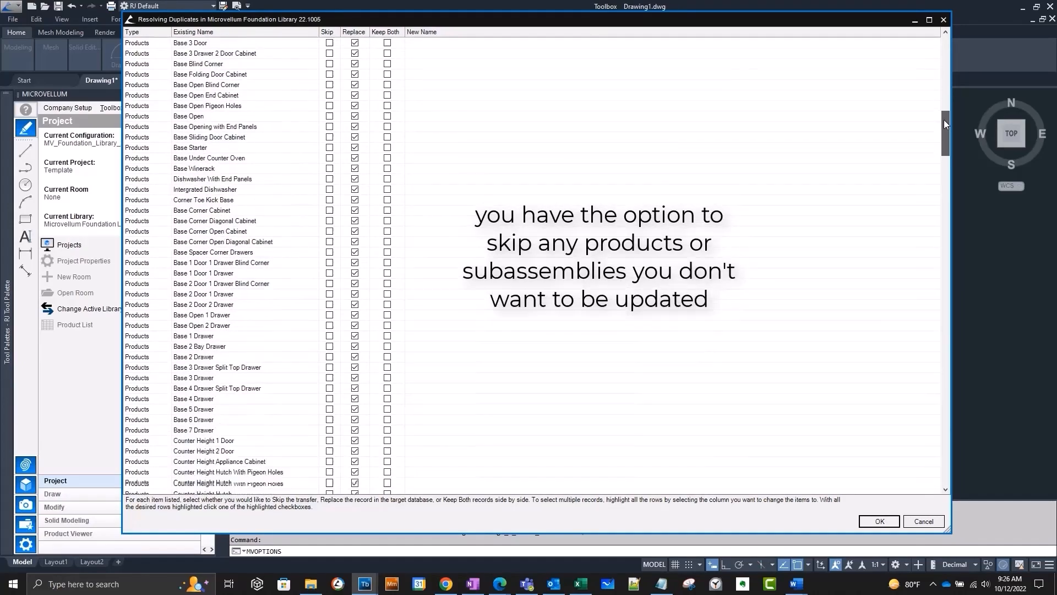
{"action": "scroll", "scroll_direction": "down", "scroll_amount": 3}
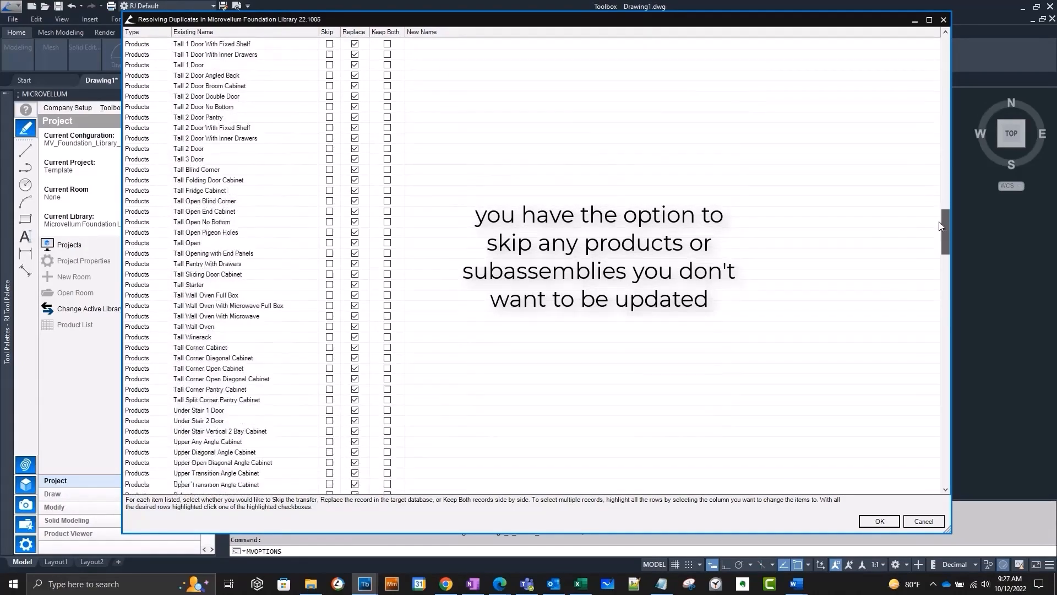
{"action": "scroll", "scroll_direction": "down", "scroll_amount": 3}
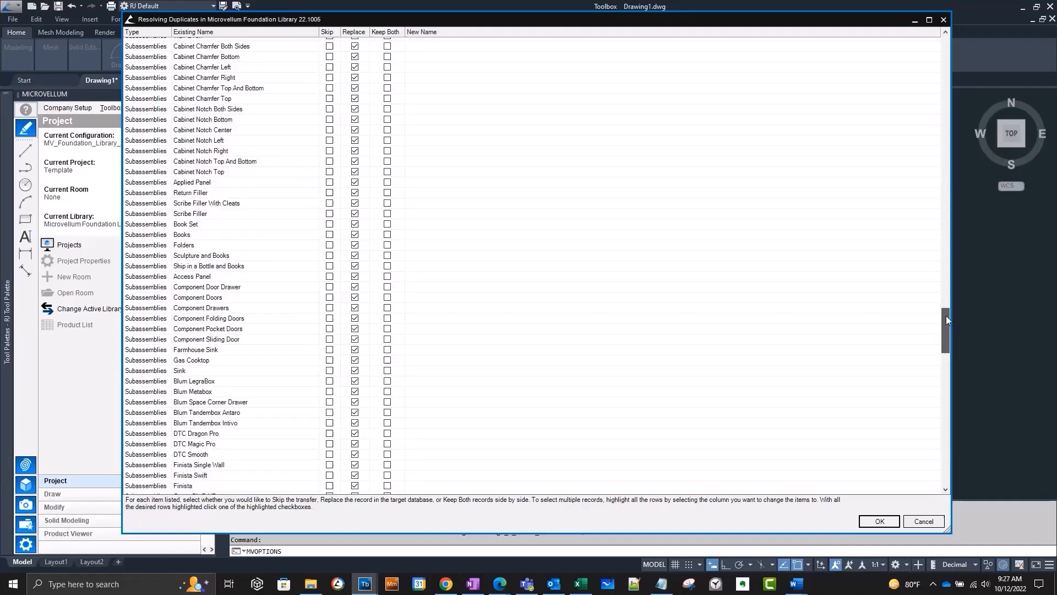
{"action": "scroll", "scroll_direction": "down", "scroll_amount": 3}
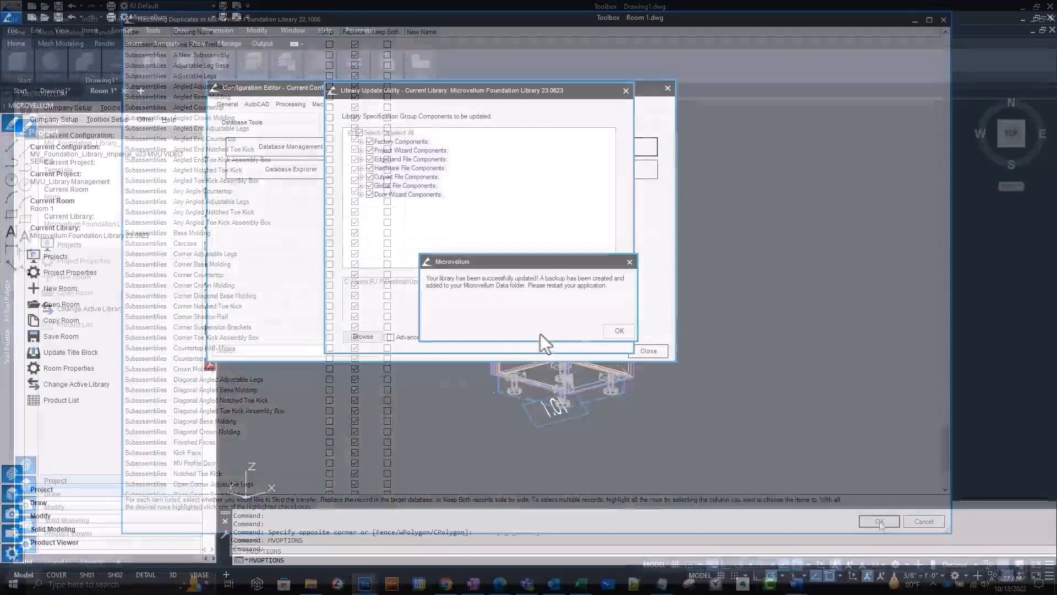
Dismiss the update success message and close the Configuration Editor.
{"action": "left_click", "coordinate": [618, 331]}
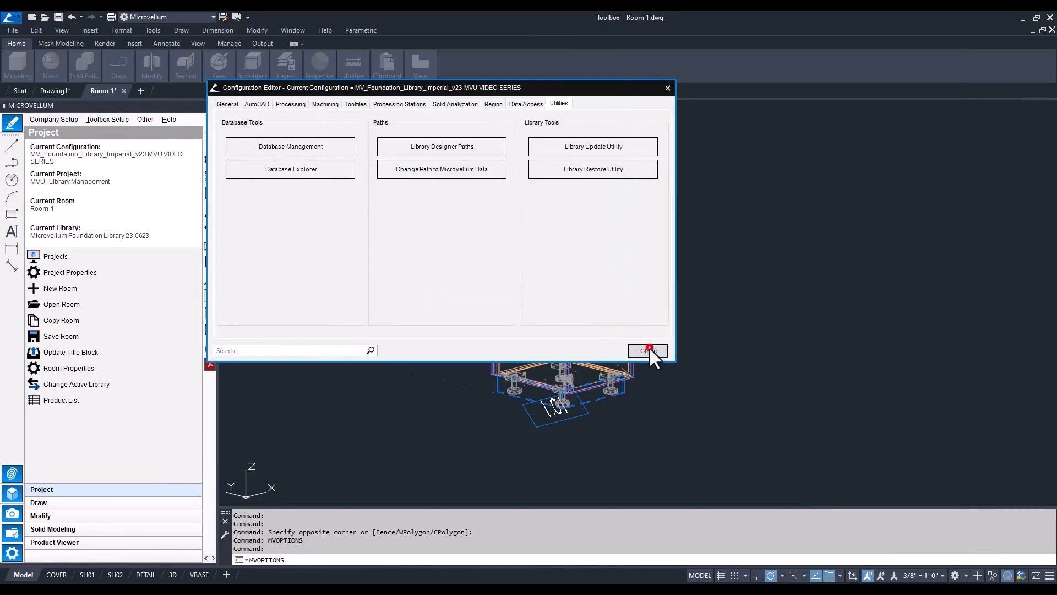
{"action": "left_click", "coordinate": [647, 351]}
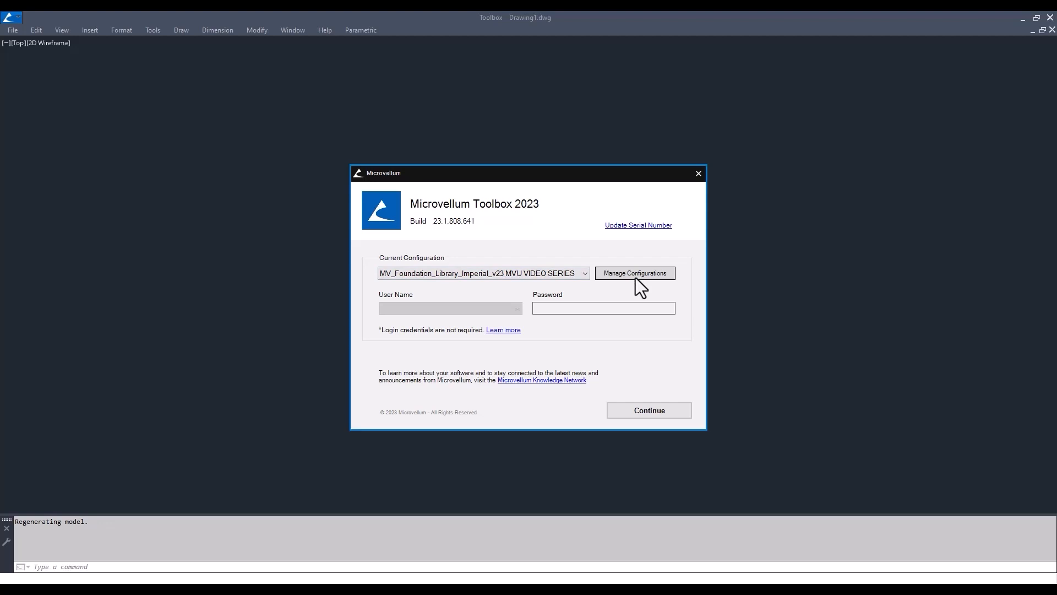
Rename the video-series configuration to 'MV_Foundation_Library_v23 MVU VIDEO SERIES RJ TEST' and continue with it.
{"action": "left_click", "coordinate": [634, 273]}
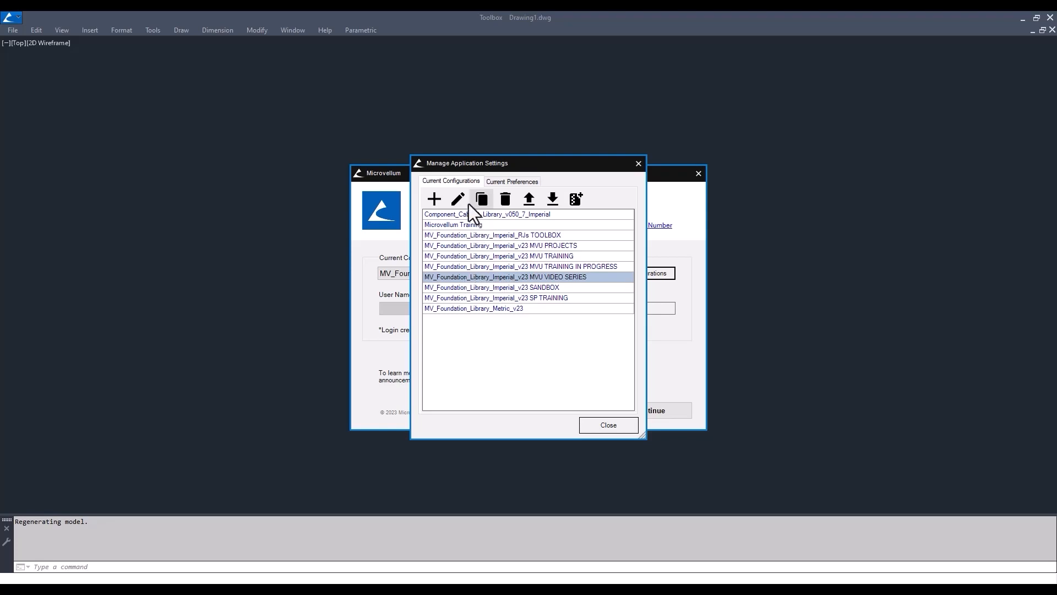
{"action": "left_click", "coordinate": [457, 198]}
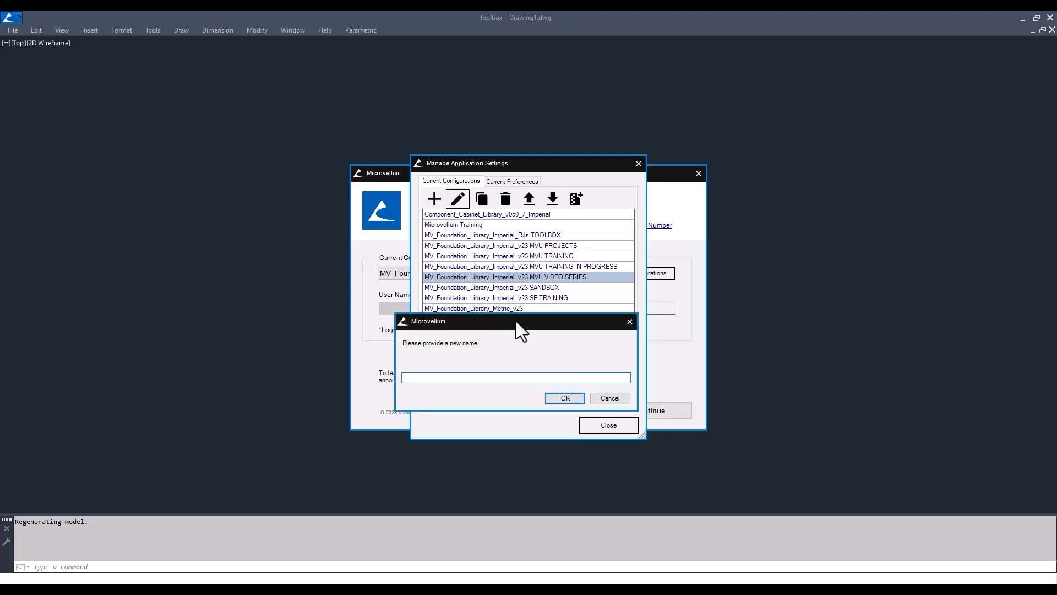
{"action": "type", "text": "MV_Foundation_Library_v23 MVU VIDEO SERIES"}
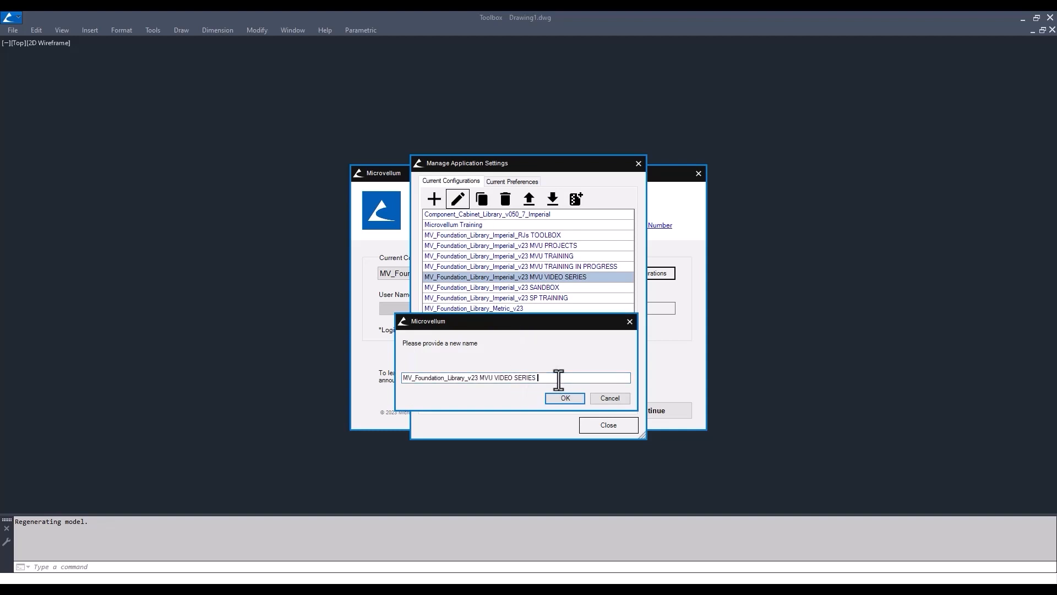
{"action": "type", "text": "RJ"}
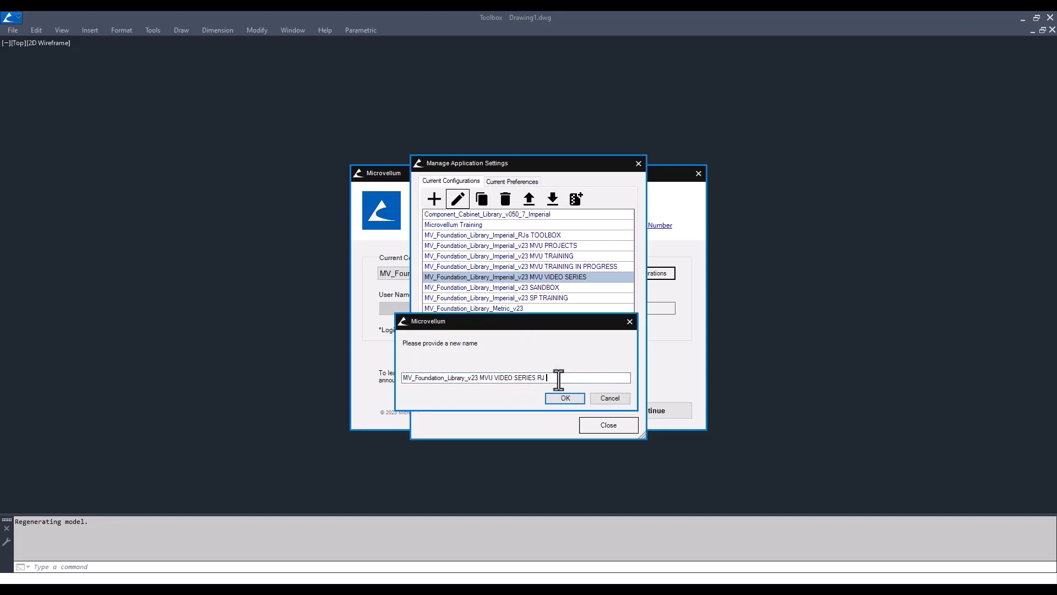
{"action": "type", "text": "TEST"}
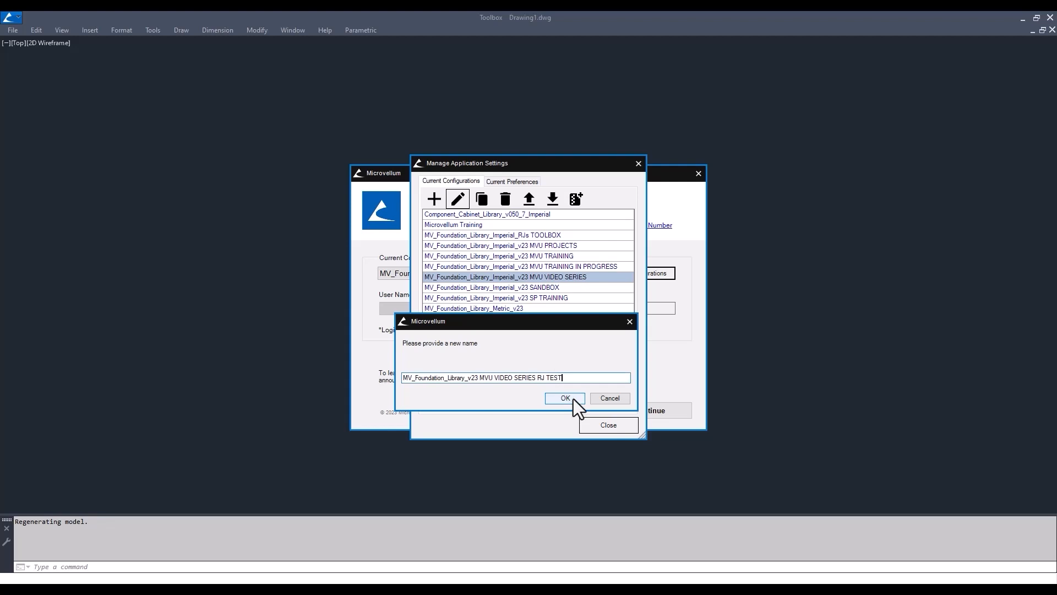
{"action": "left_click", "coordinate": [565, 398]}
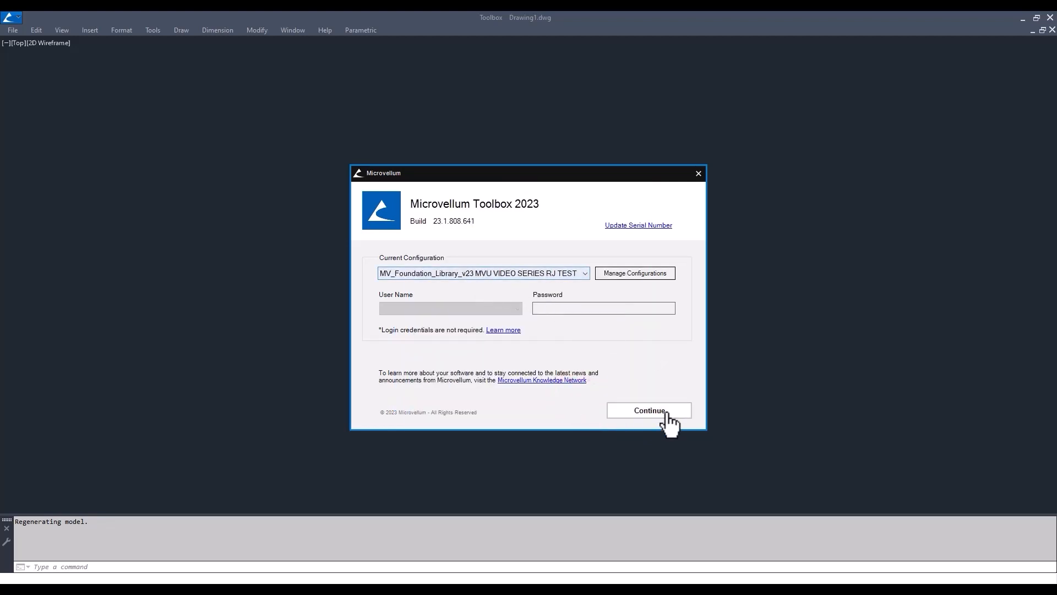
{"action": "left_click", "coordinate": [649, 411]}
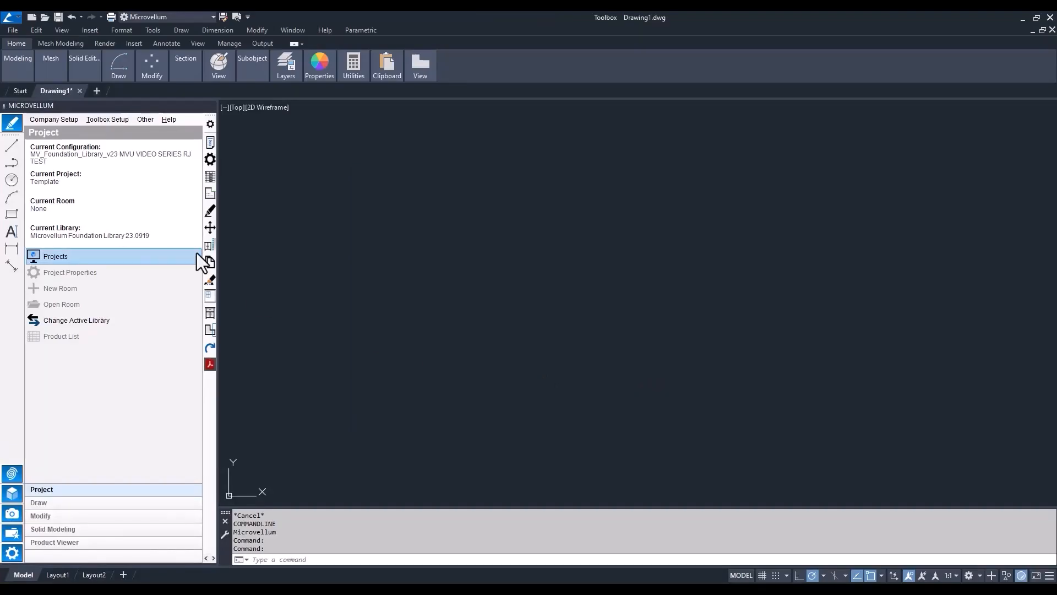
Choose Help > Browse to Factory Data in the Microvellum palette.
{"action": "left_click", "coordinate": [169, 120]}
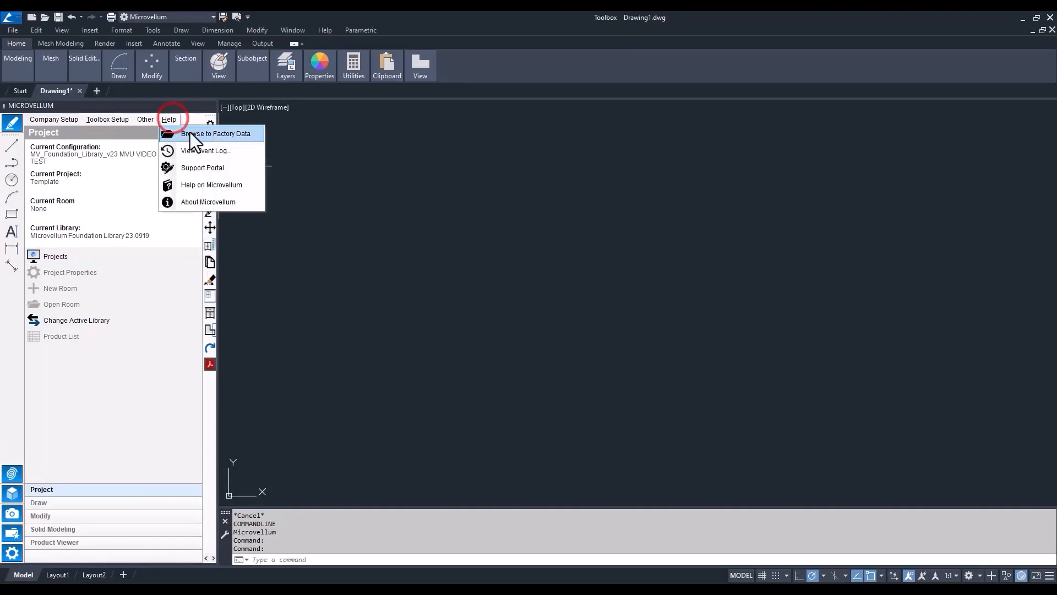
{"action": "left_click", "coordinate": [216, 133]}
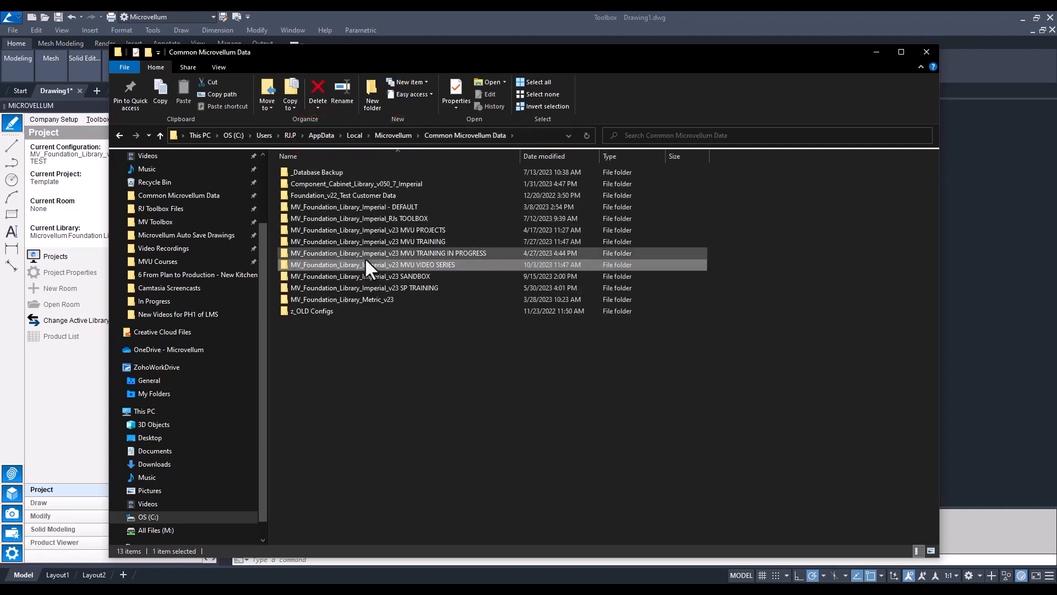
Append 'RJ TEST' to the MVU VIDEO SERIES data folder name and close Explorer.
{"action": "double_click", "coordinate": [367, 264]}
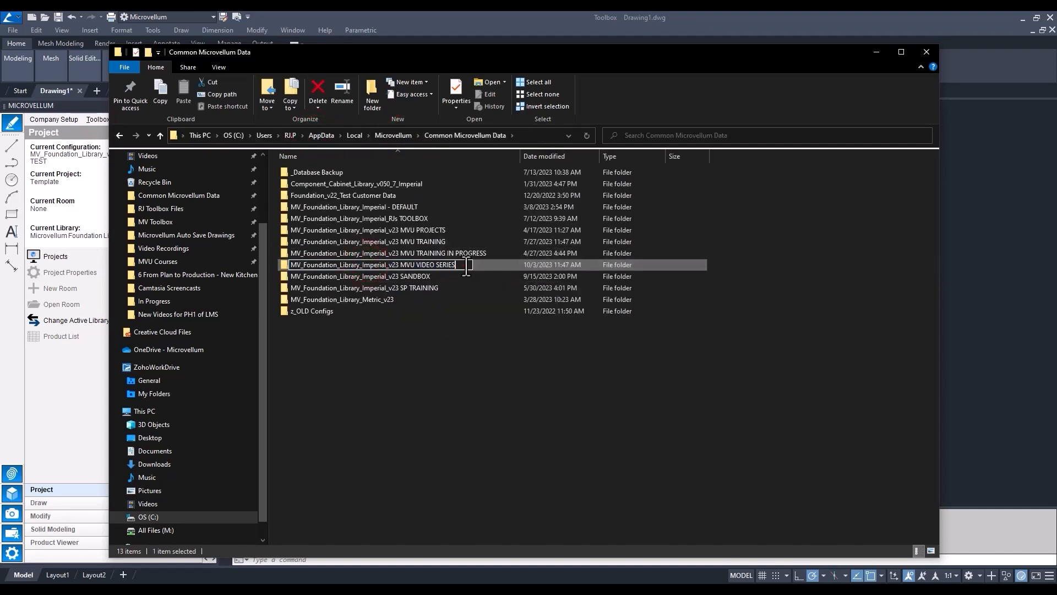
{"action": "type", "text": "RJ"}
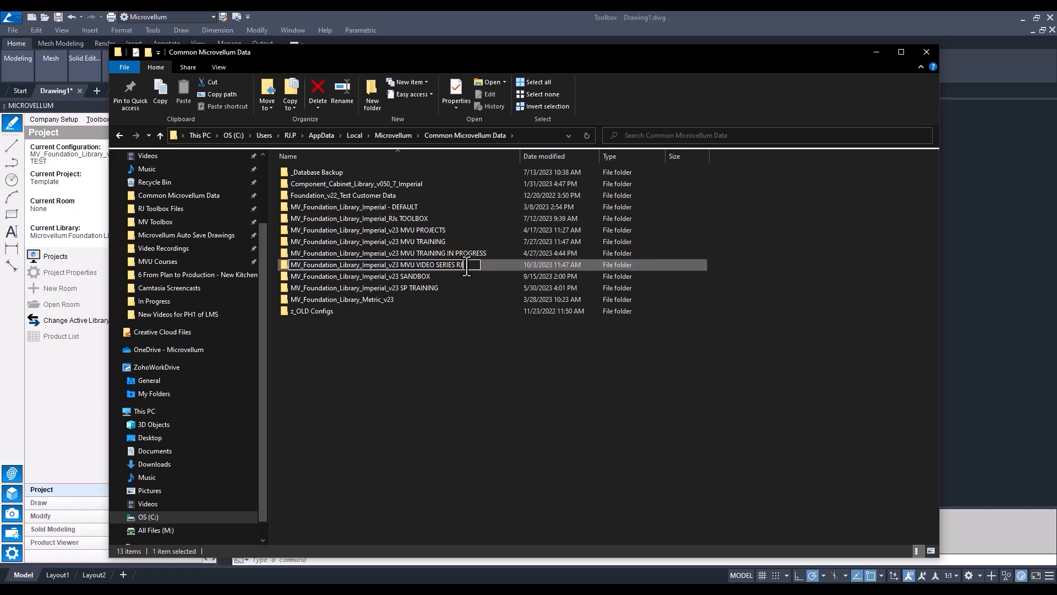
{"action": "type", "text": "s"}
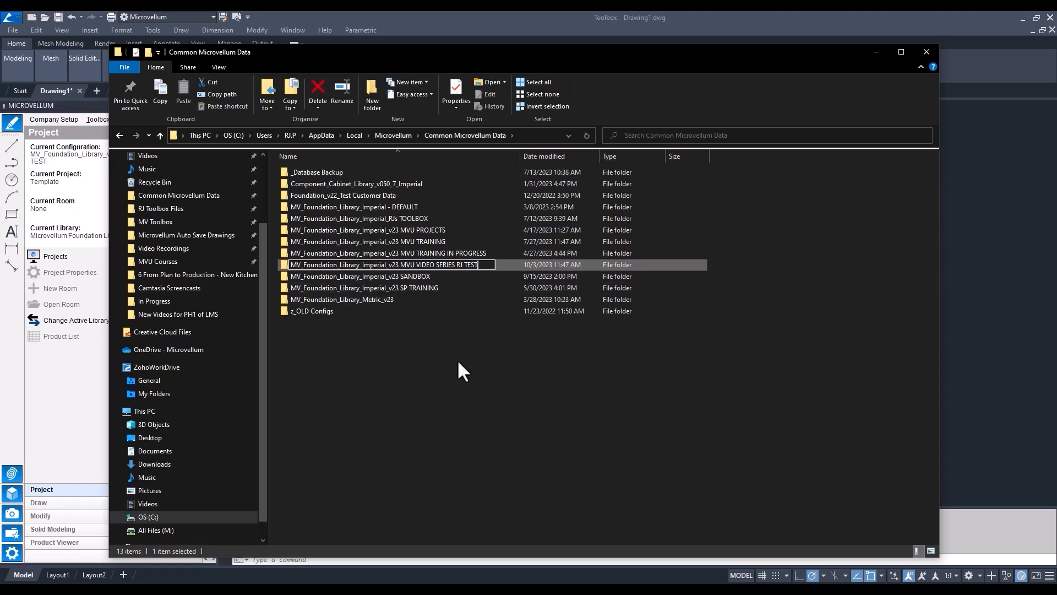
{"action": "left_click", "coordinate": [380, 351]}
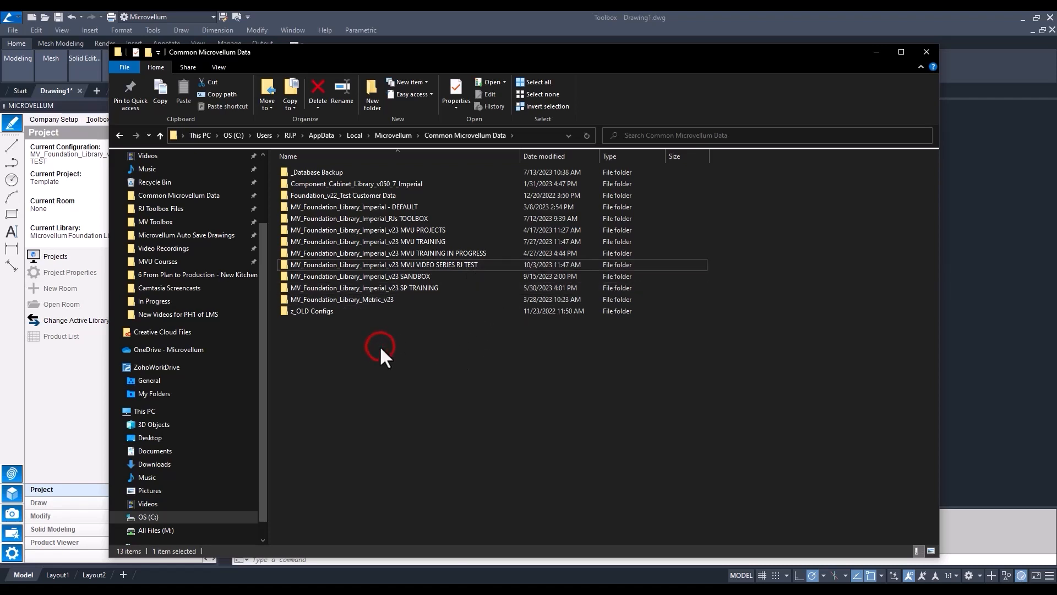
{"action": "left_click", "coordinate": [926, 51]}
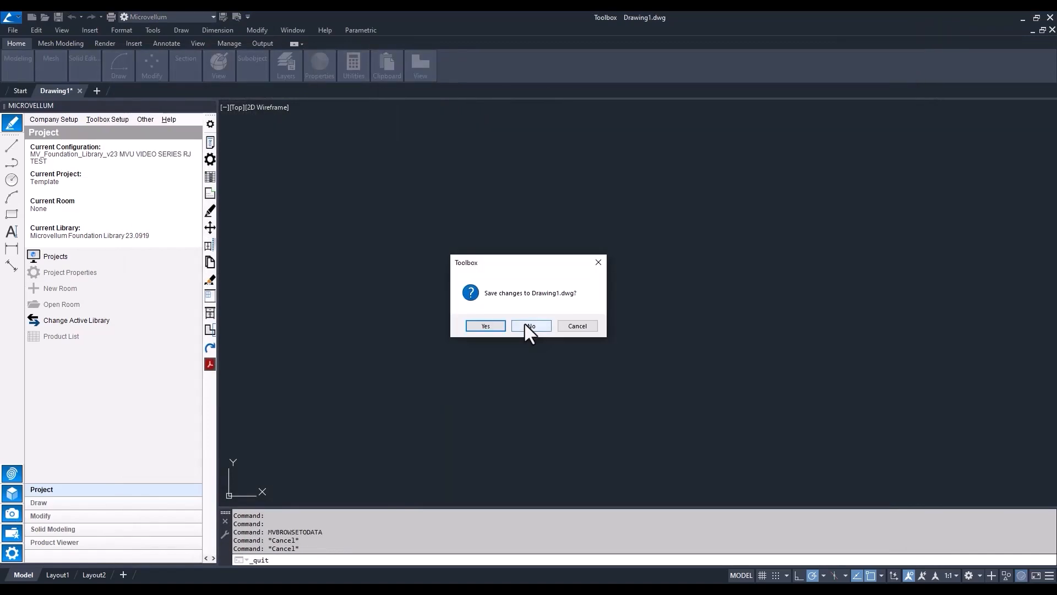
Restart without saving, select the RJ TEST configuration, and retry on the missing-path warning.
{"action": "left_click", "coordinate": [531, 325]}
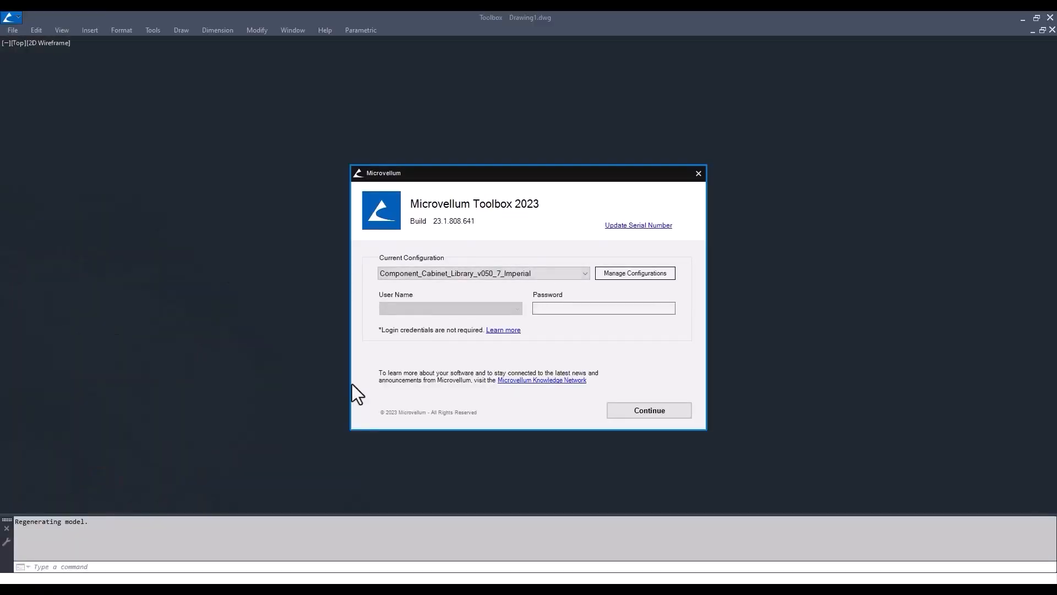
{"action": "left_click", "coordinate": [583, 273]}
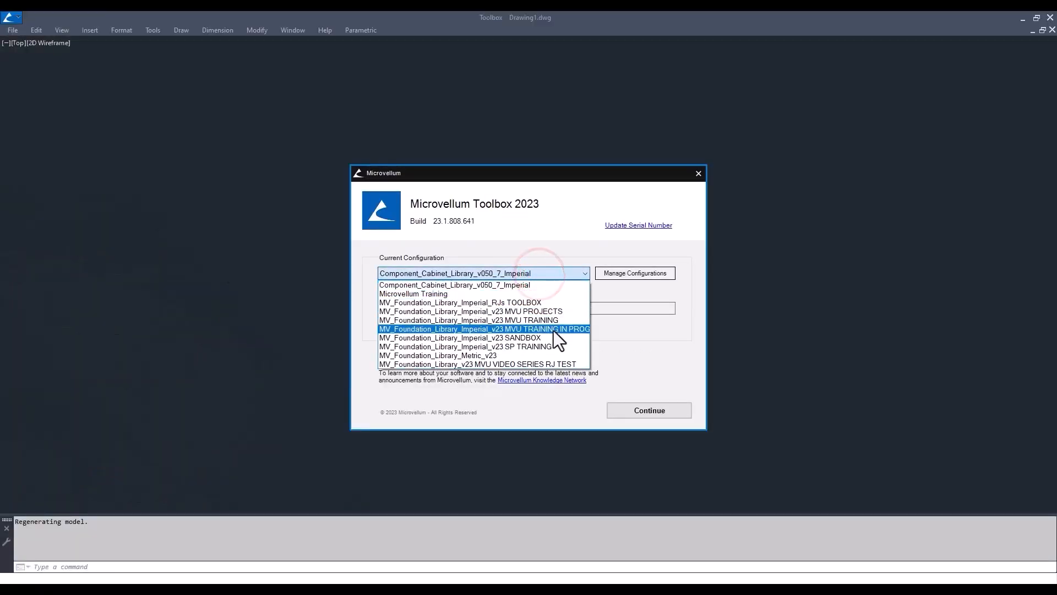
{"action": "left_click", "coordinate": [483, 328]}
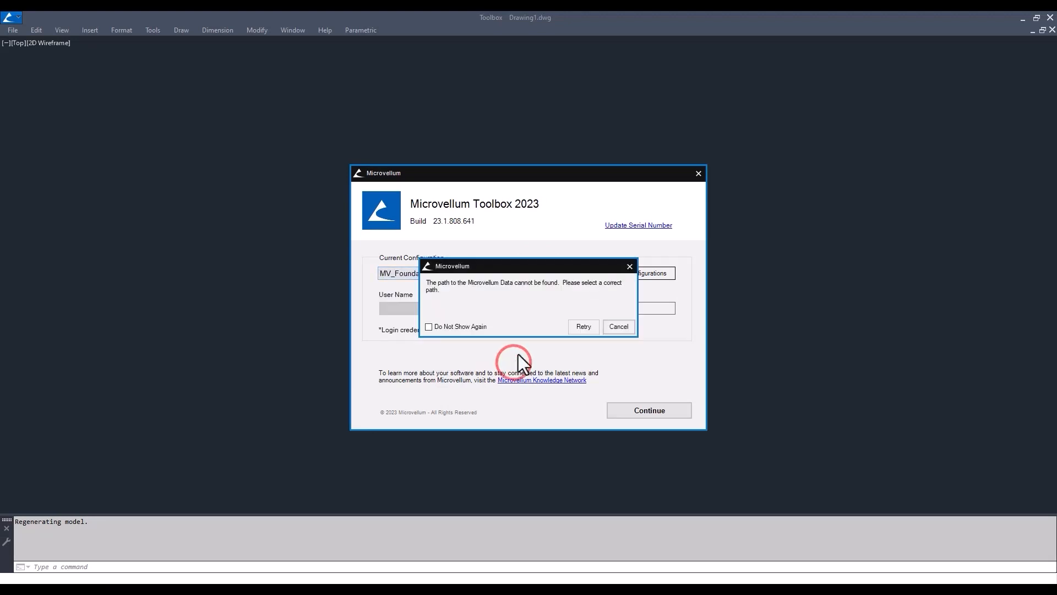
{"action": "mouse_move", "coordinate": [501, 301]}
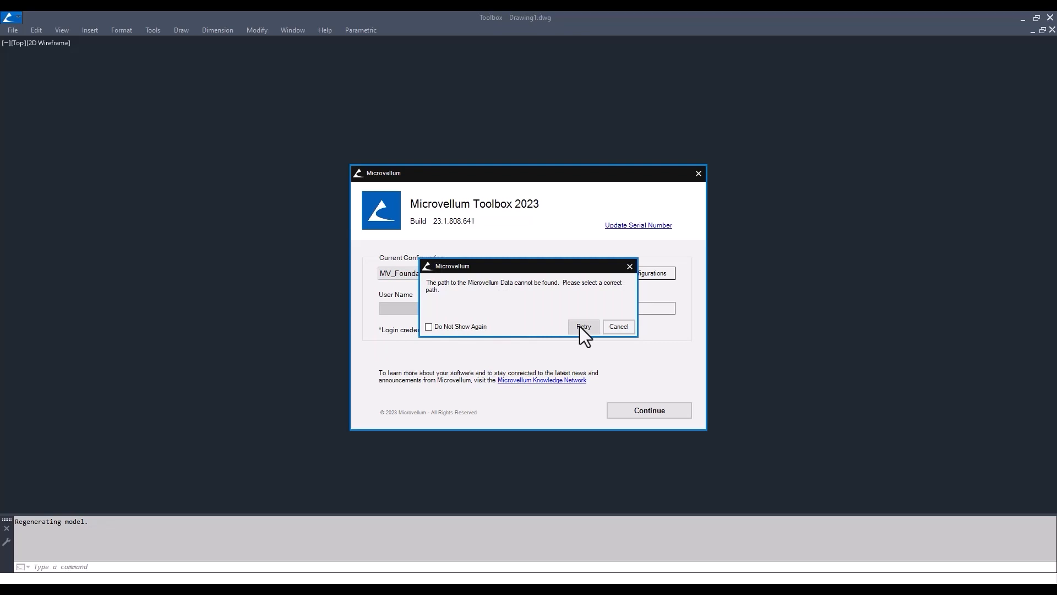
{"action": "left_click", "coordinate": [583, 327]}
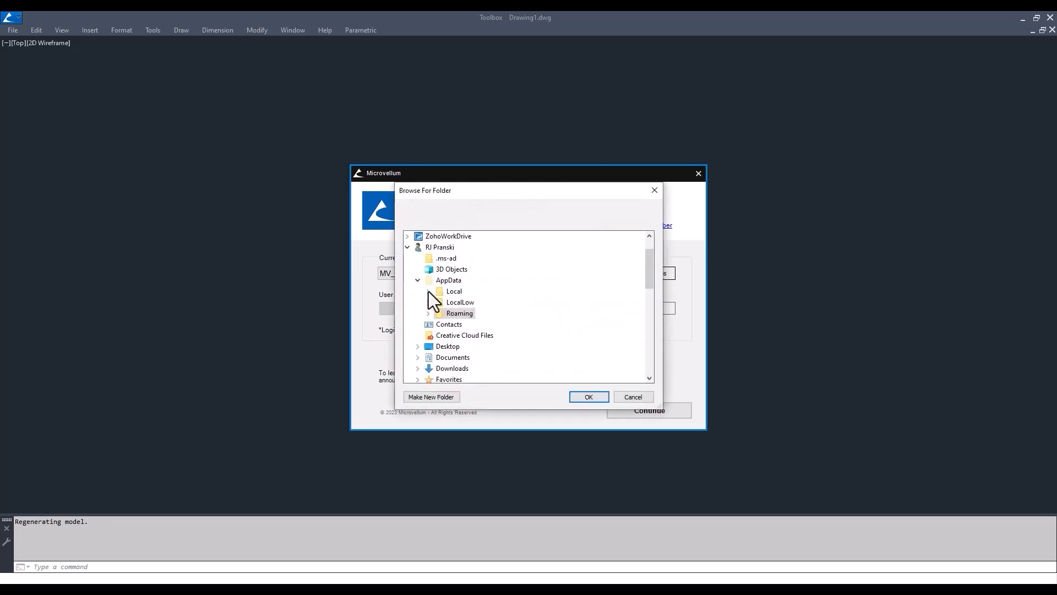
Point the data path to VIDEO SERIES RJ TEST under Common Microvellum Data and continue.
{"action": "scroll", "scroll_direction": "down", "scroll_amount": 3}
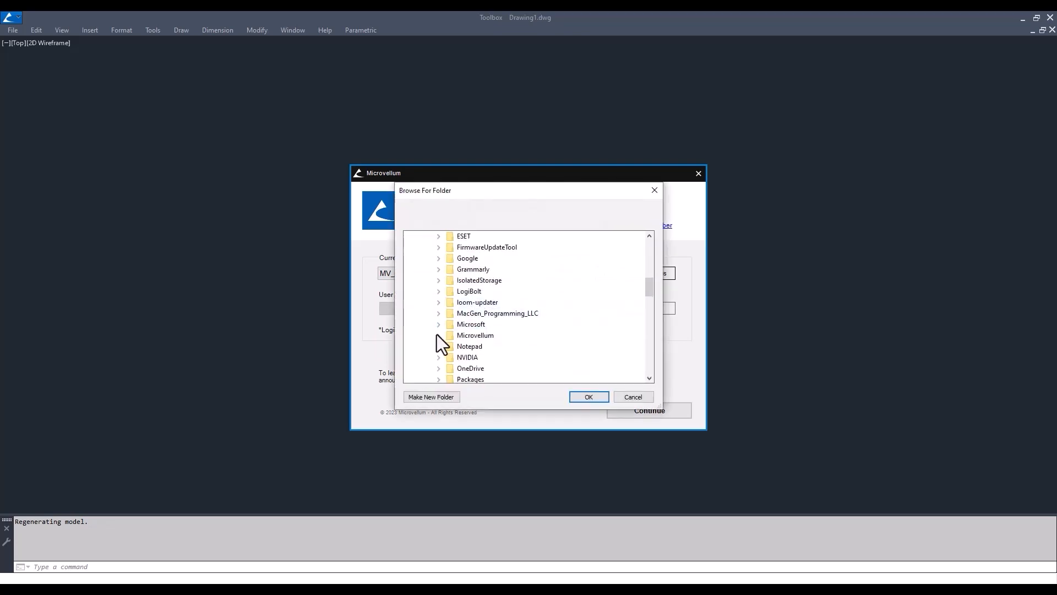
{"action": "left_click", "coordinate": [439, 335]}
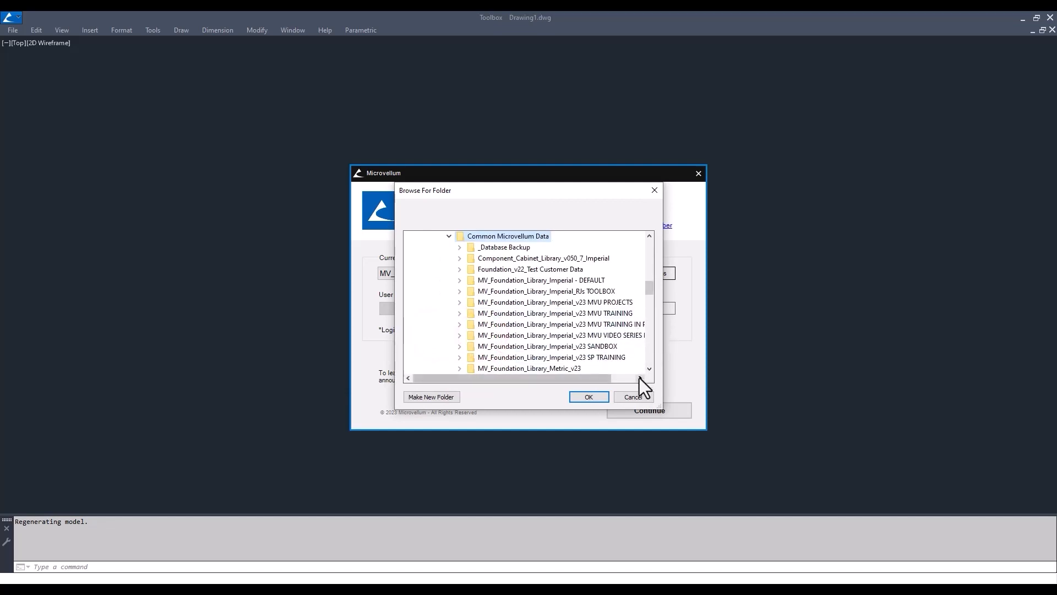
{"action": "left_click", "coordinate": [429, 259]}
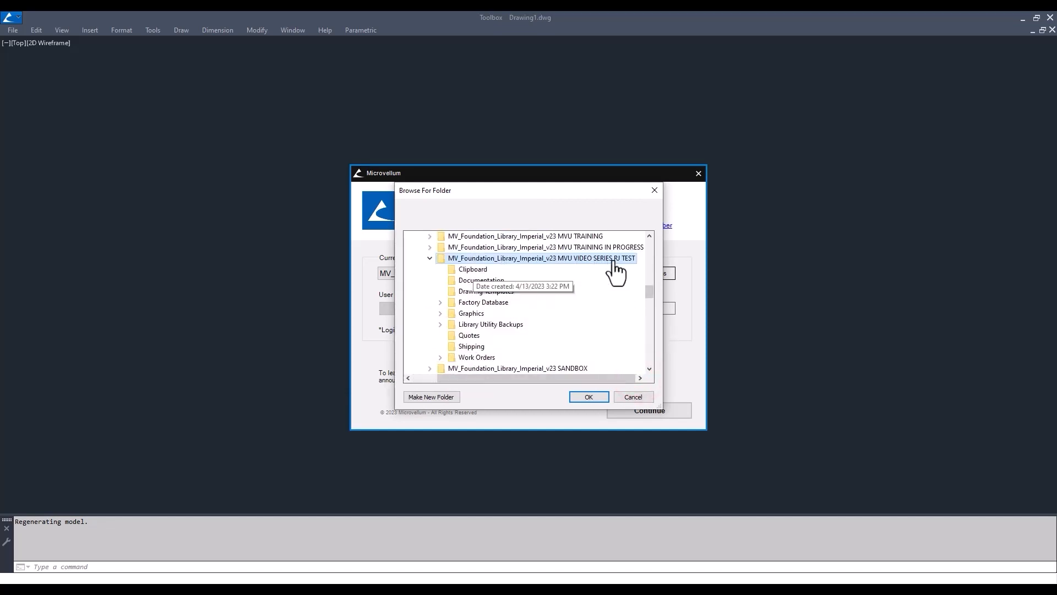
{"action": "mouse_move", "coordinate": [588, 396]}
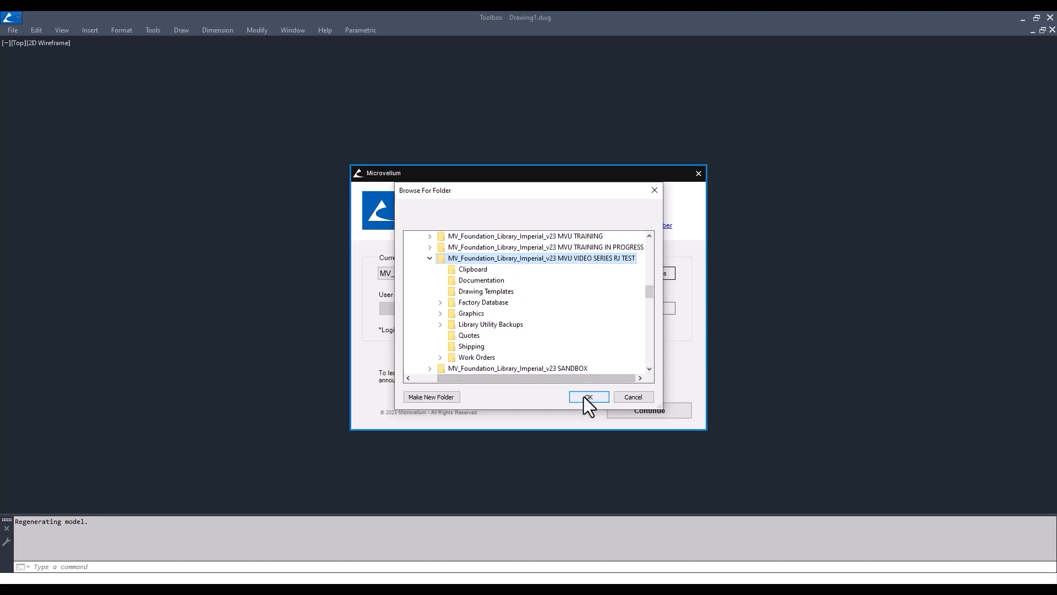
{"action": "left_click", "coordinate": [588, 396]}
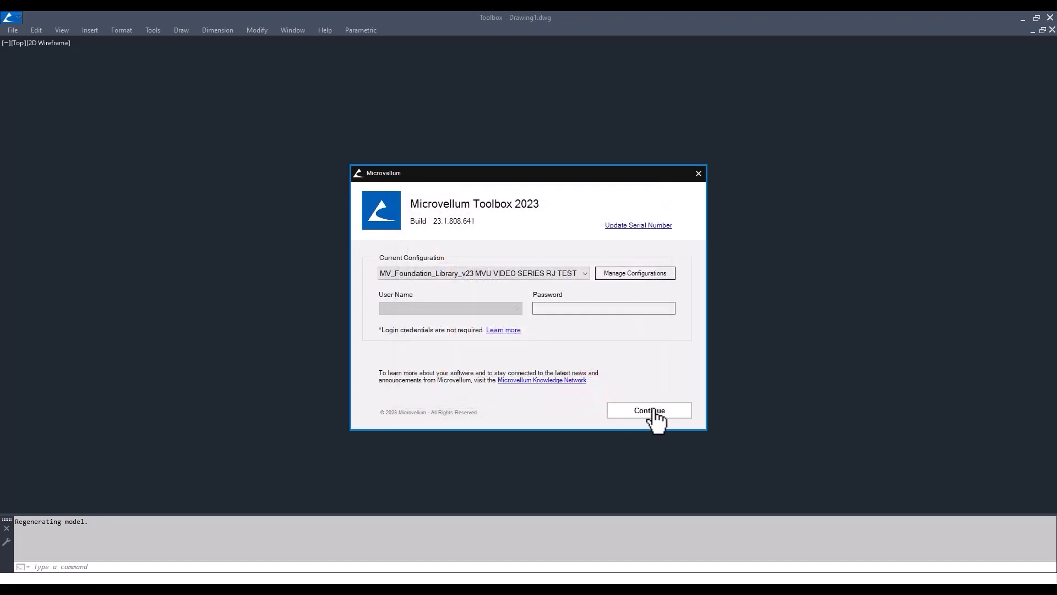
{"action": "left_click", "coordinate": [648, 410]}
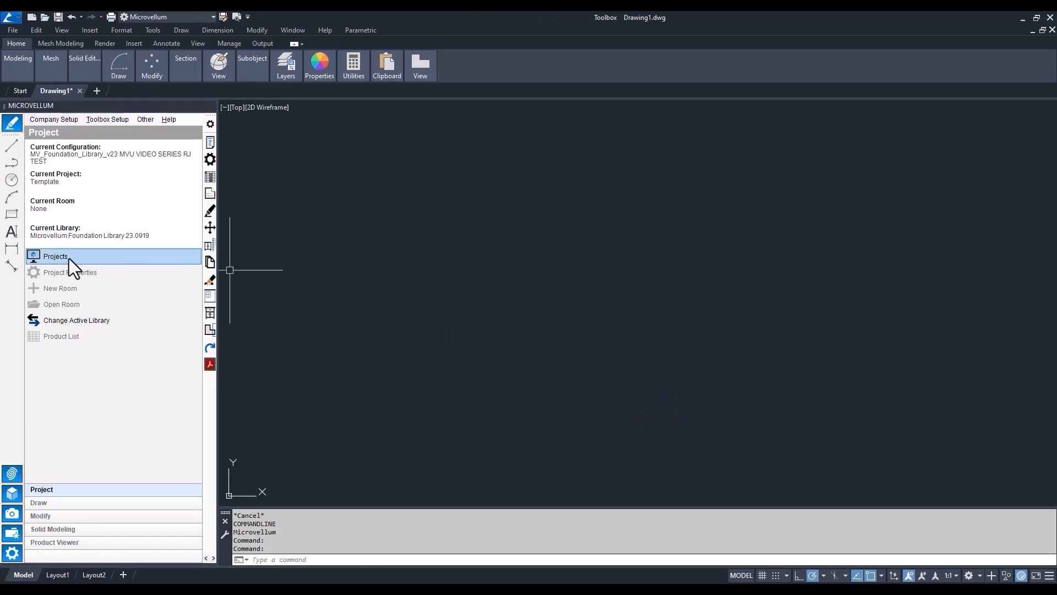
{"action": "left_click", "coordinate": [56, 256]}
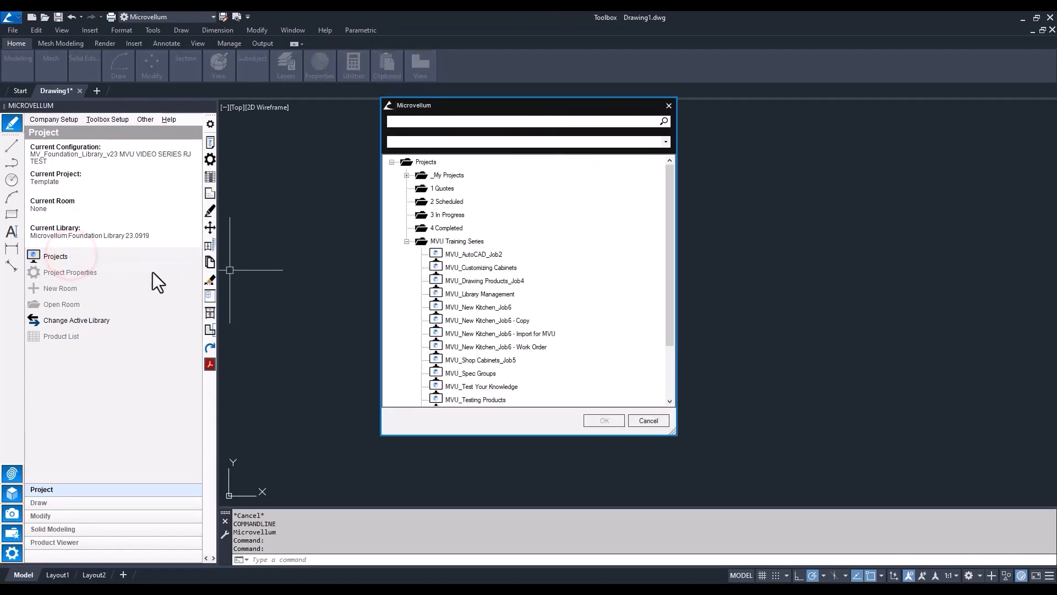
{"action": "mouse_move", "coordinate": [485, 297]}
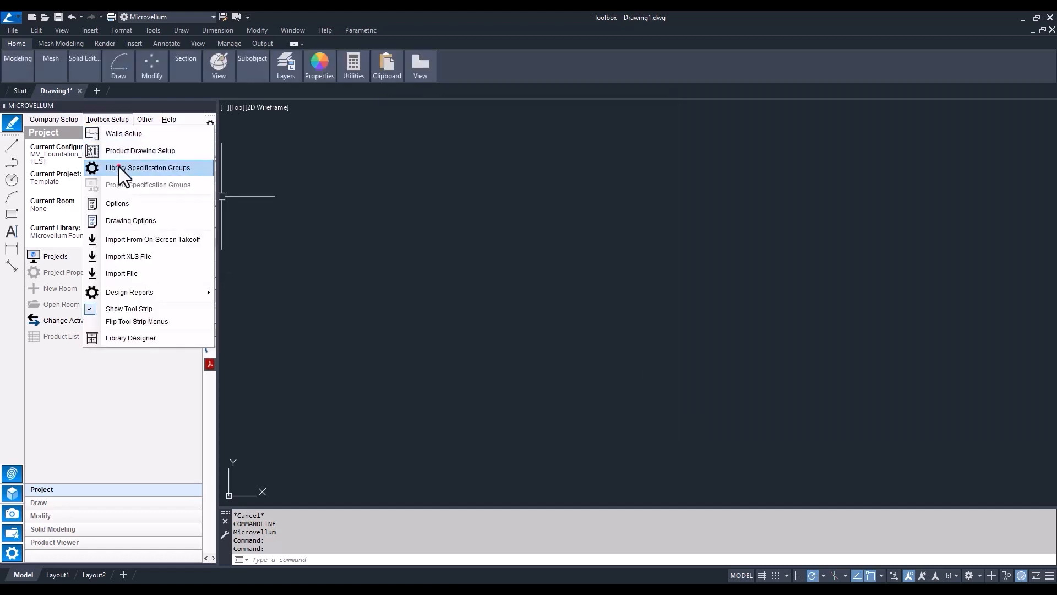
Open Library Specification Groups to review the Template Specification Group Setup.
{"action": "left_click", "coordinate": [149, 167]}
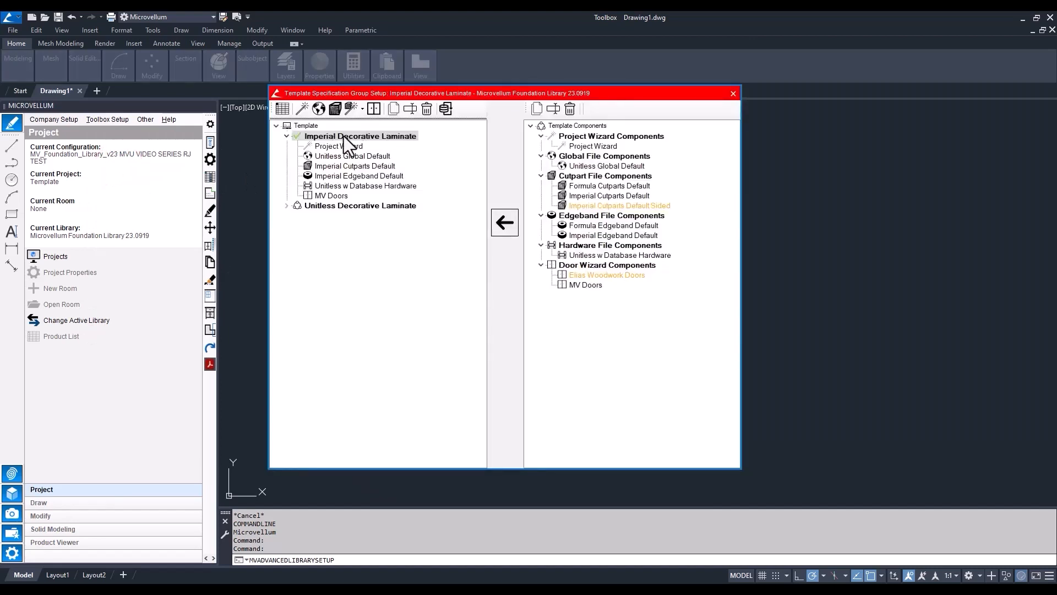
{"action": "mouse_move", "coordinate": [340, 193]}
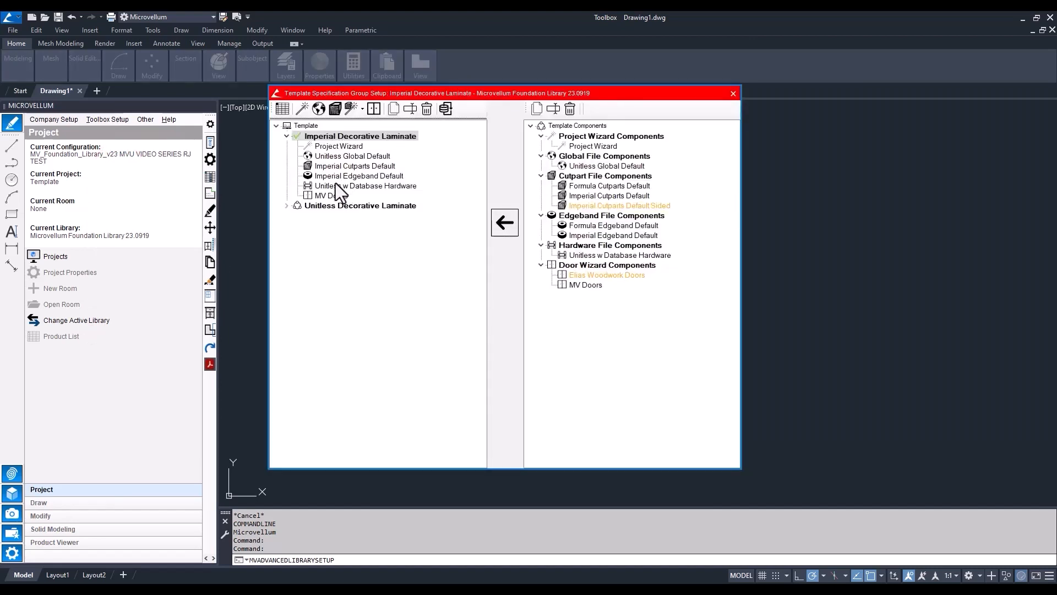
{"action": "mouse_move", "coordinate": [733, 93]}
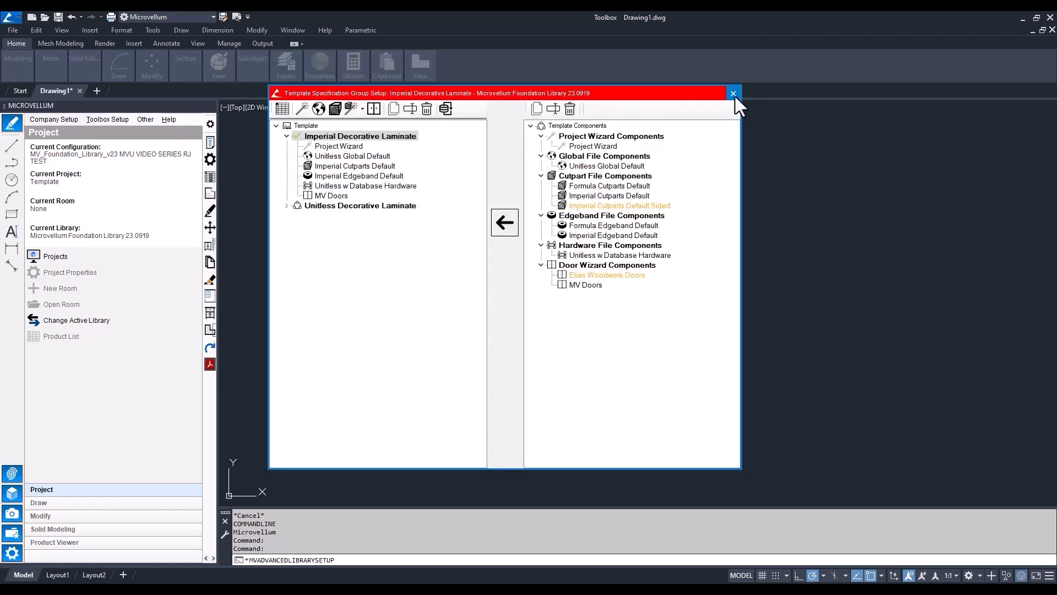
{"action": "mouse_move", "coordinate": [733, 93]}
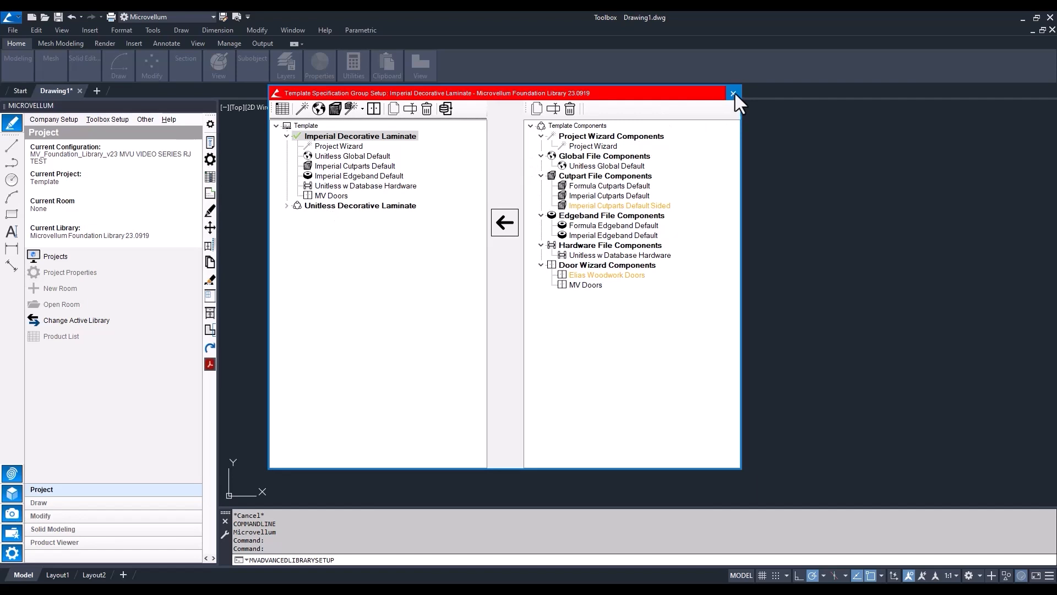